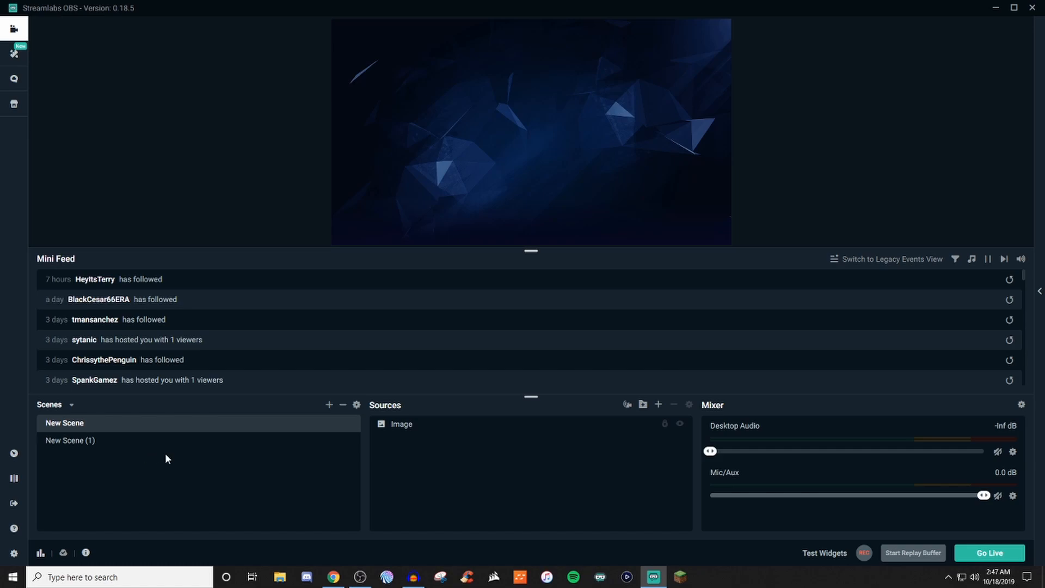
mouse_move(626, 409)
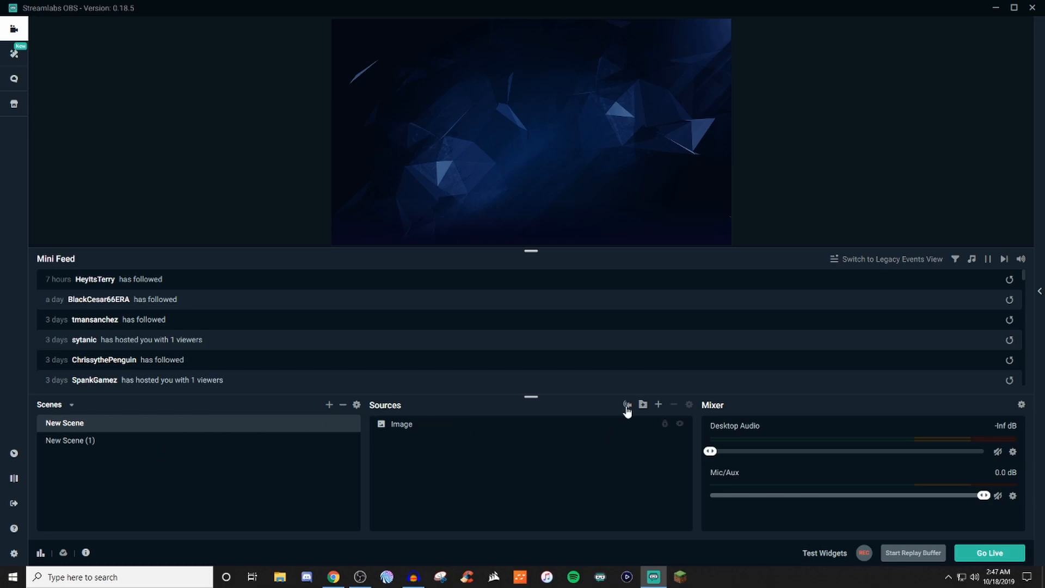
mouse_move(625, 406)
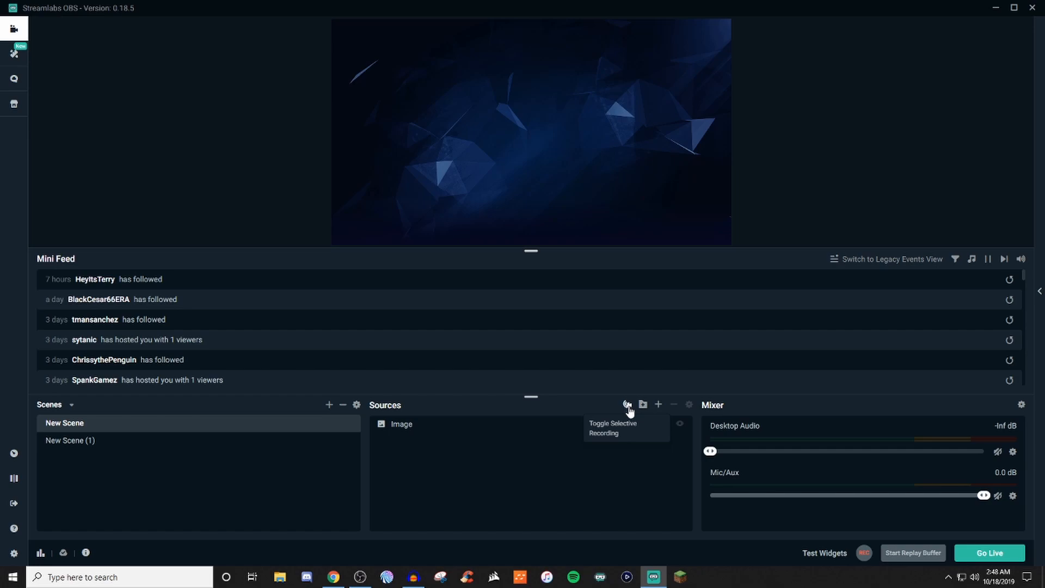
mouse_move(534, 467)
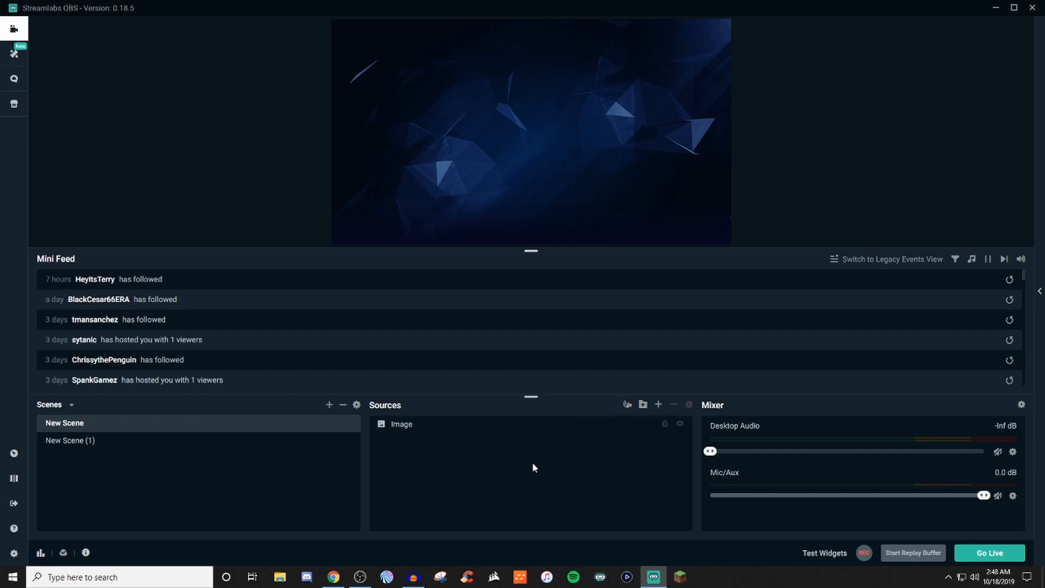
mouse_move(520, 377)
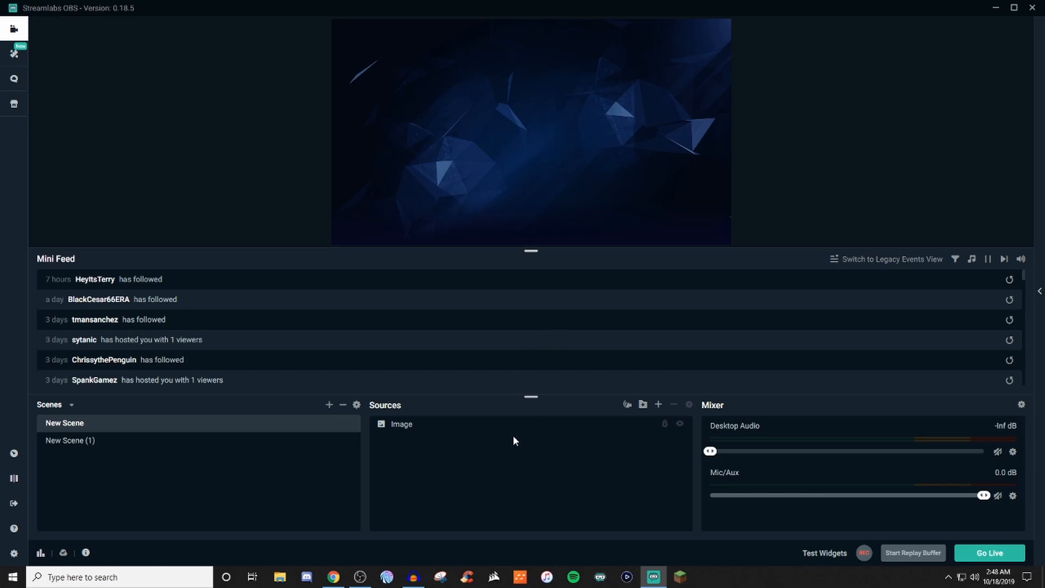
mouse_move(433, 380)
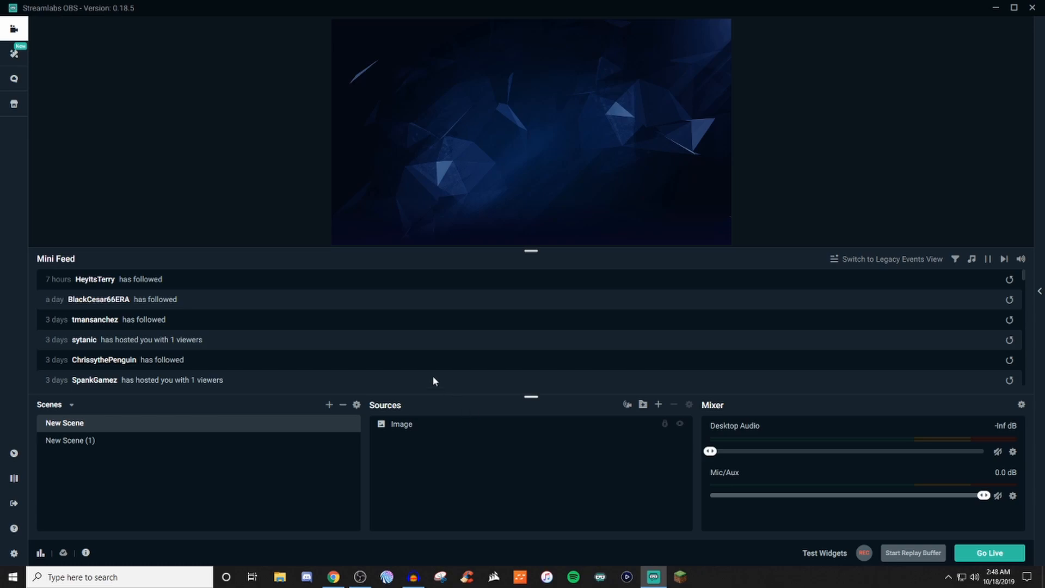
mouse_move(121, 86)
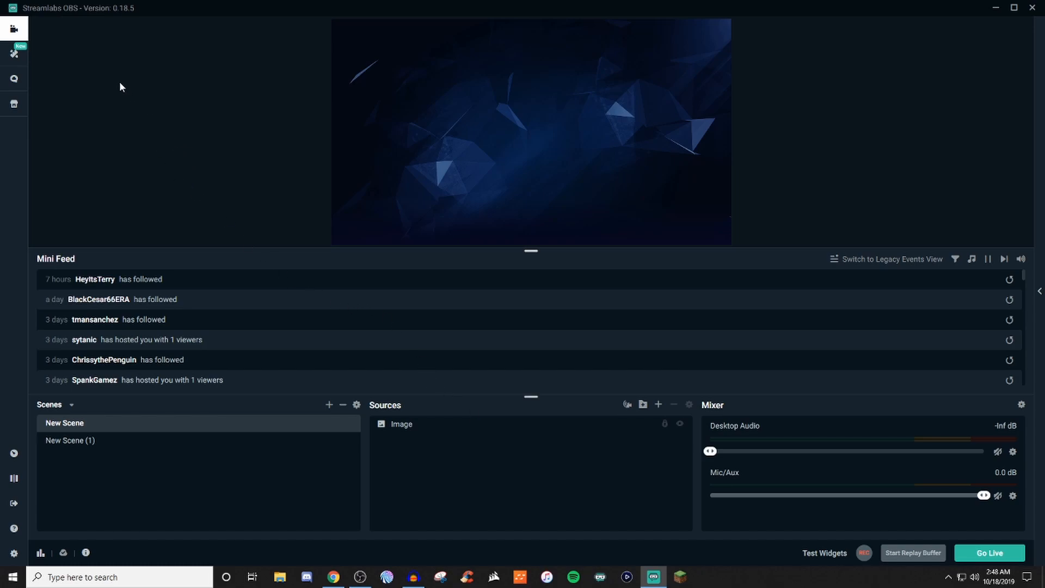
mouse_move(13, 31)
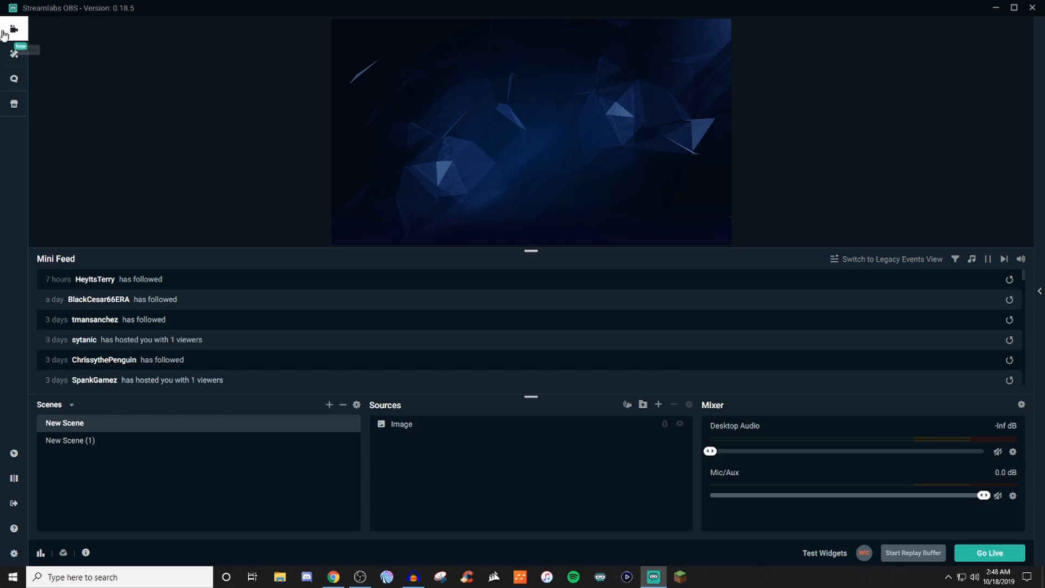
mouse_move(13, 30)
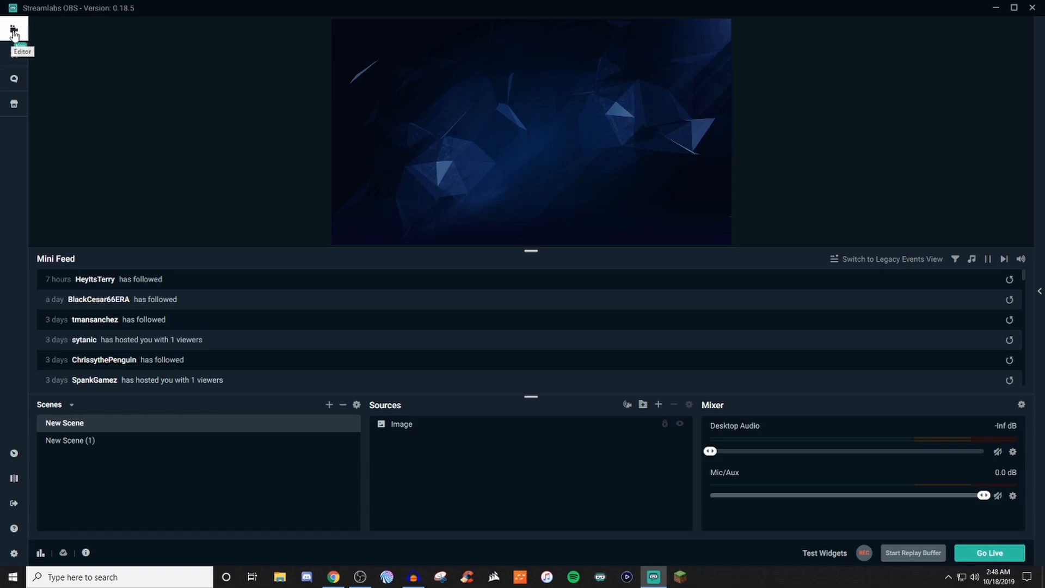
mouse_move(151, 214)
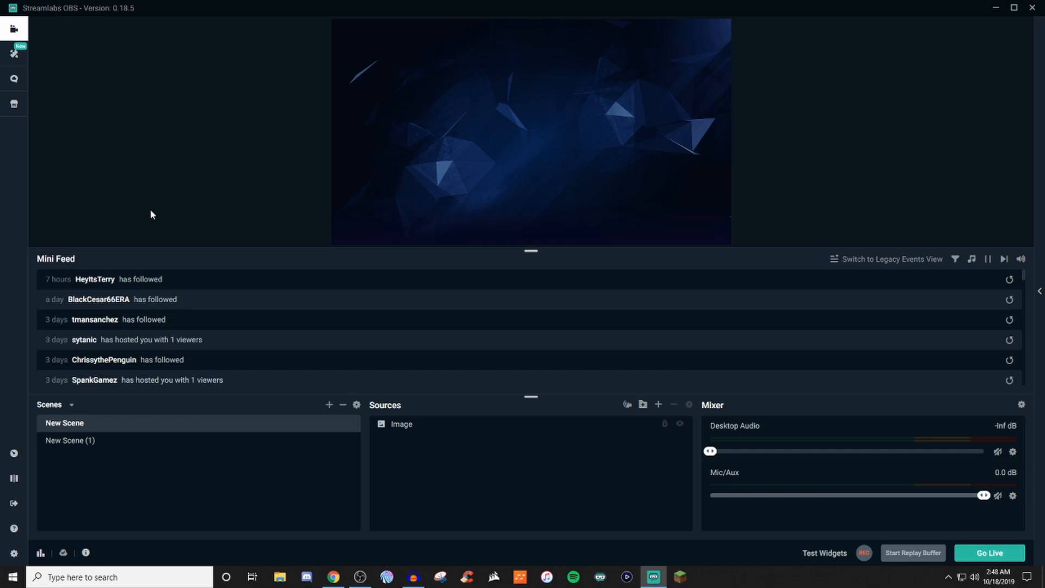
mouse_move(158, 185)
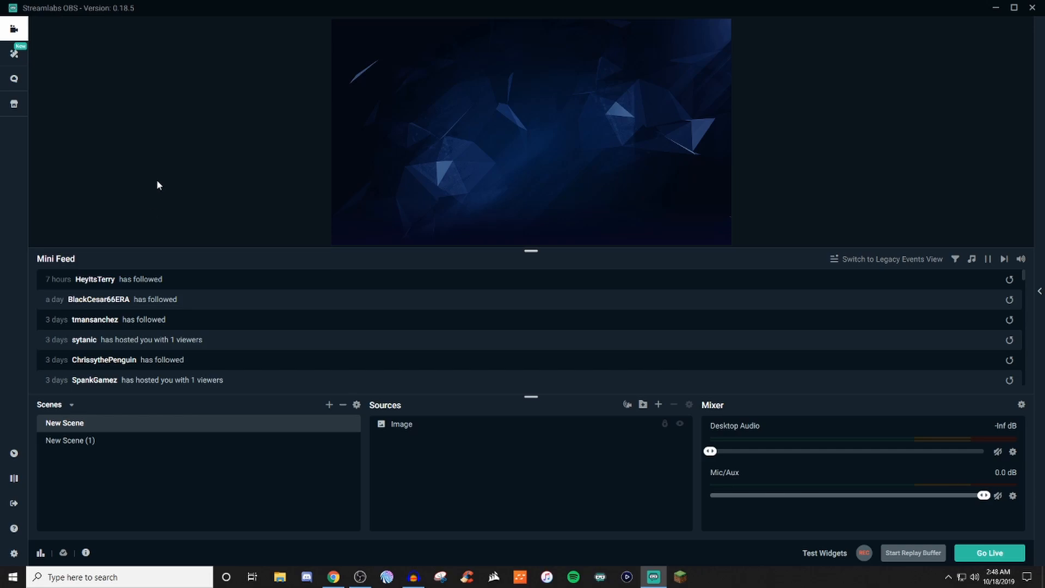
mouse_move(158, 184)
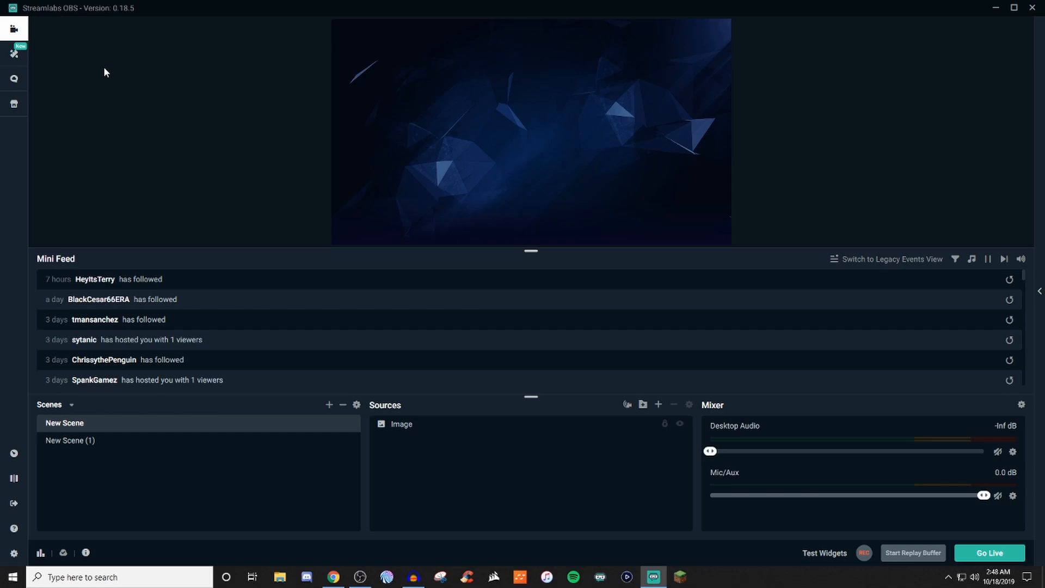
mouse_move(105, 83)
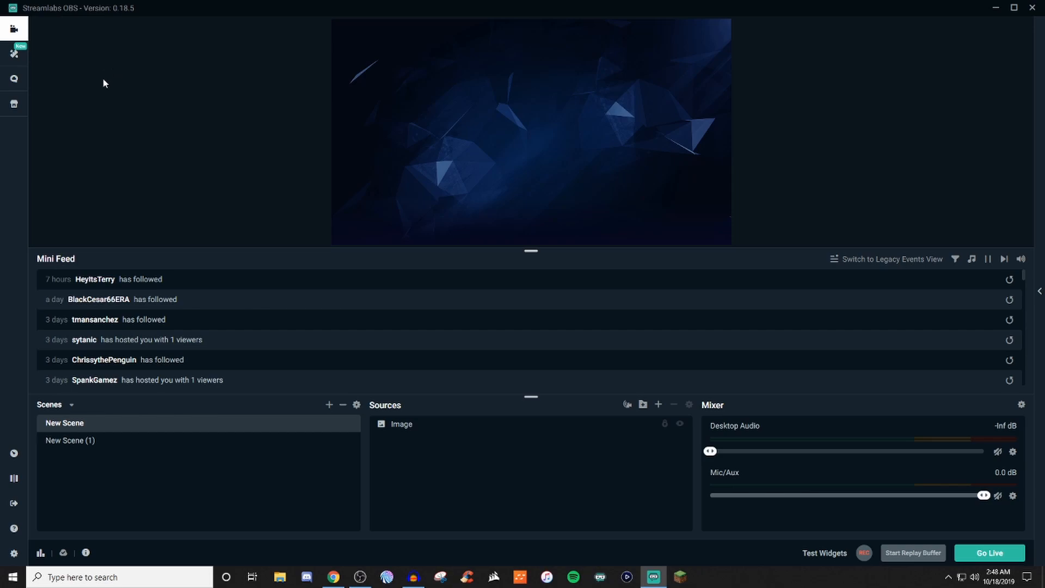
mouse_move(94, 82)
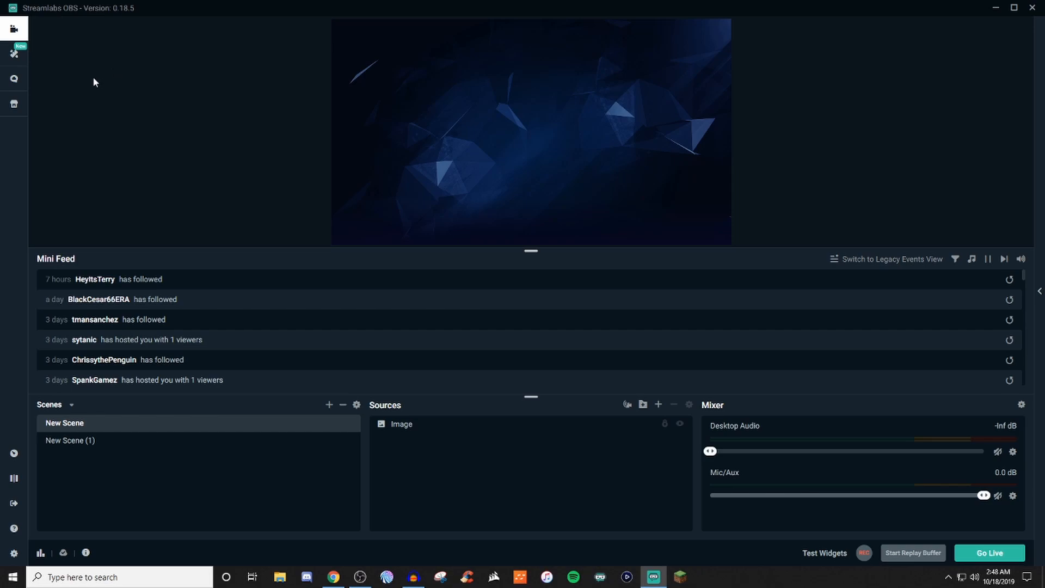
mouse_move(264, 202)
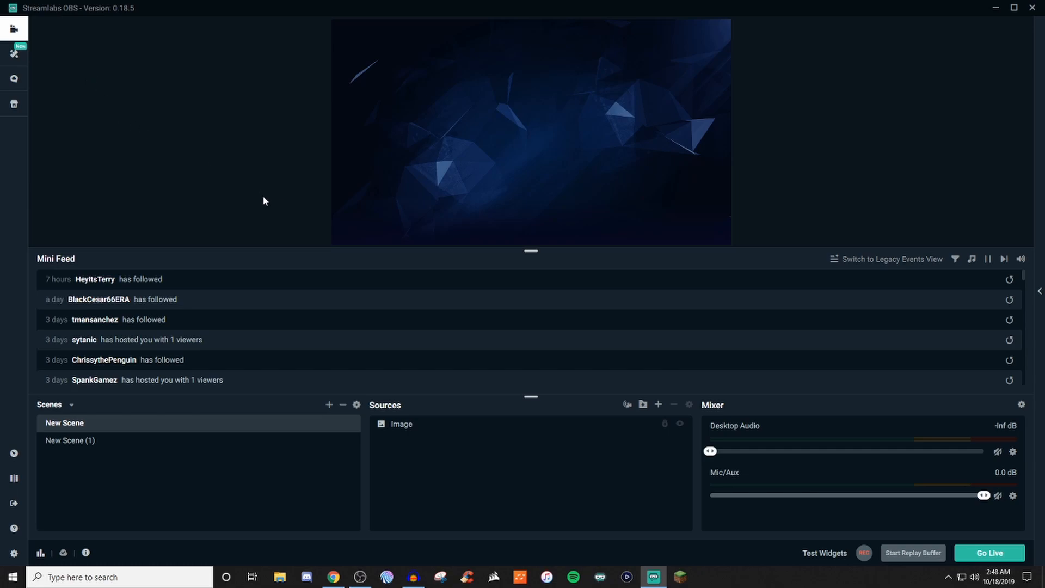
mouse_move(274, 217)
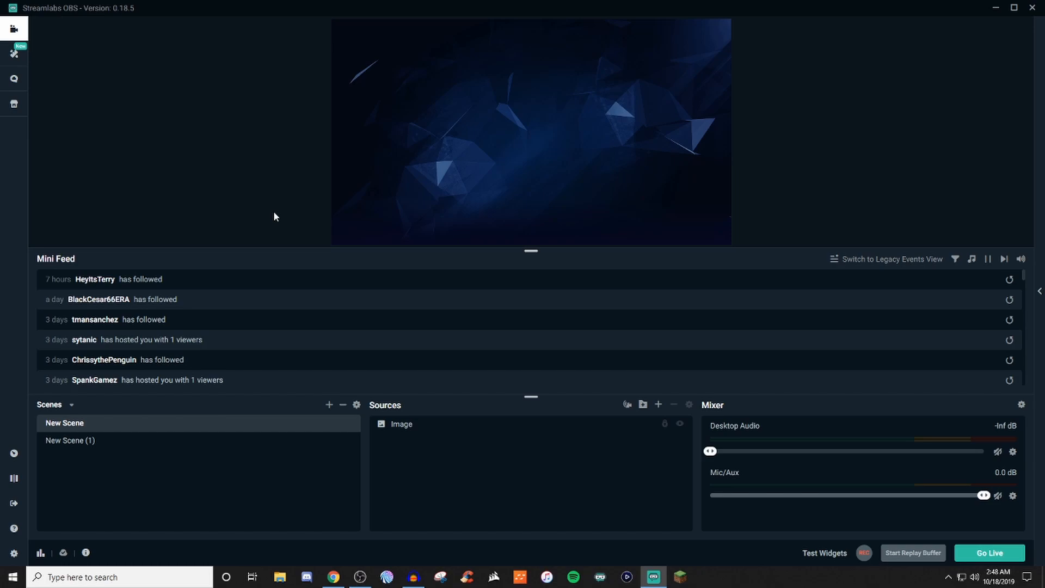
mouse_move(911, 285)
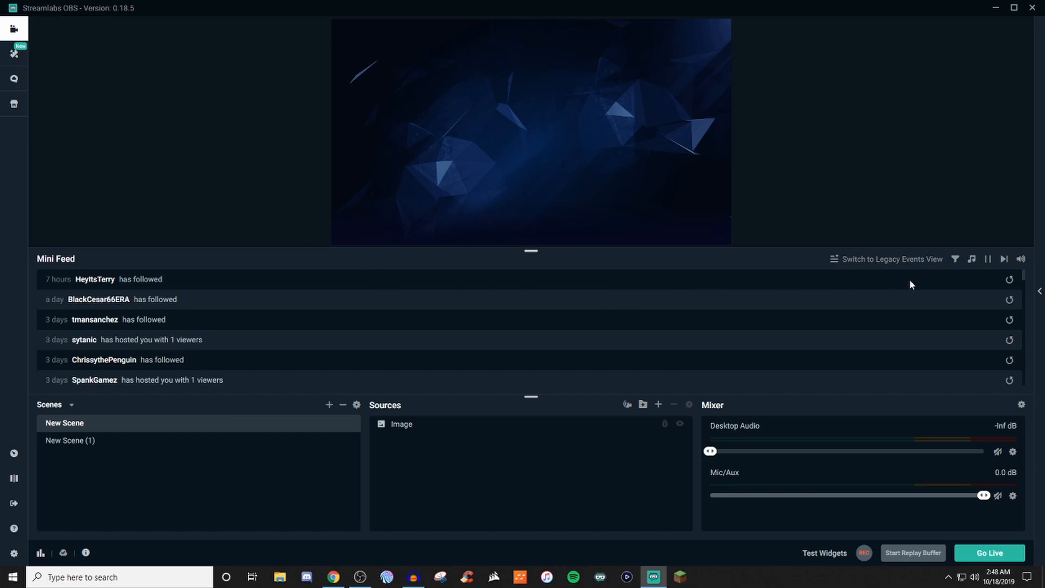
mouse_move(954, 259)
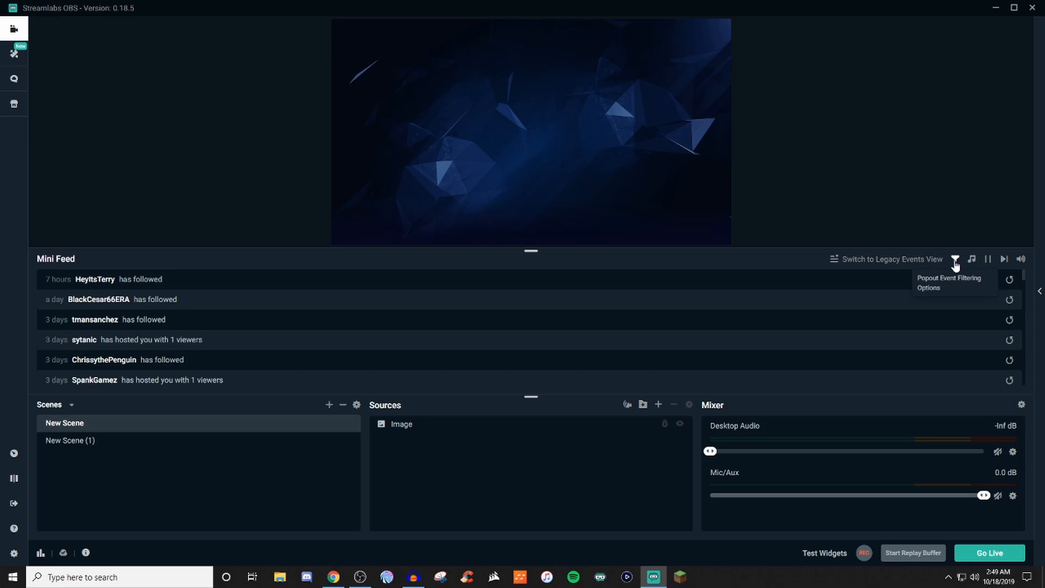
mouse_move(957, 266)
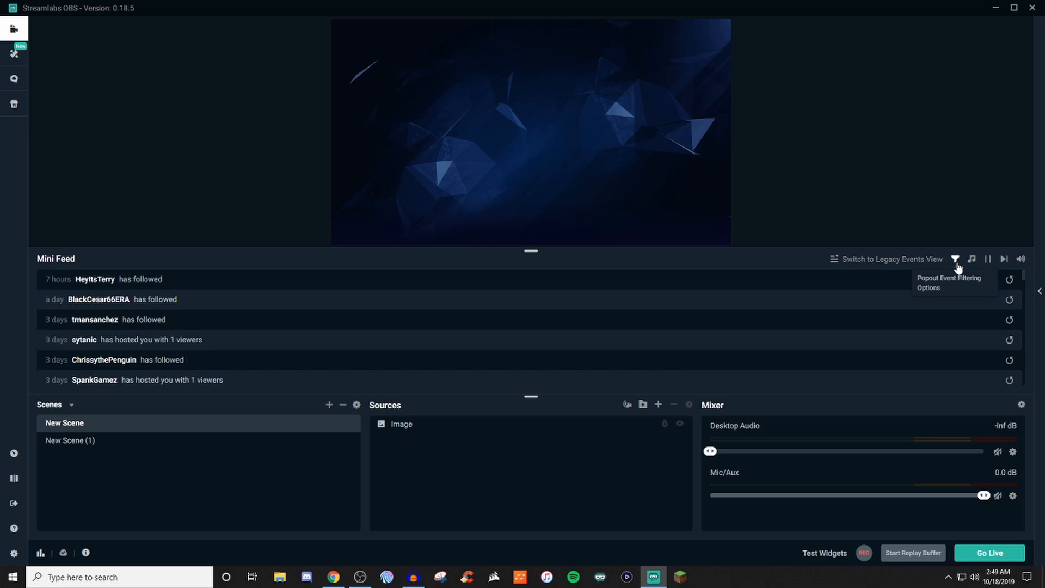
mouse_move(1021, 259)
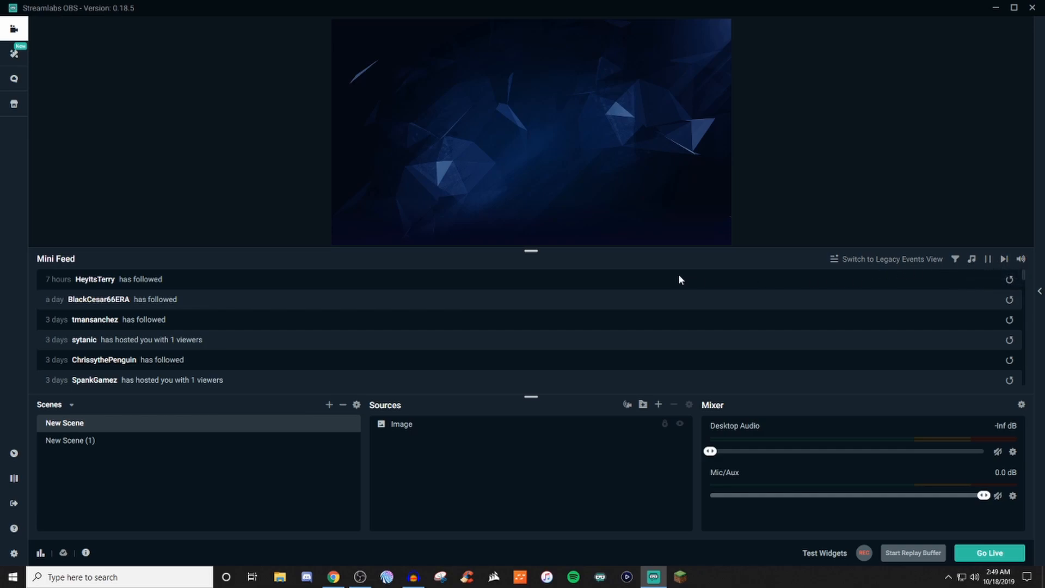
mouse_move(620, 284)
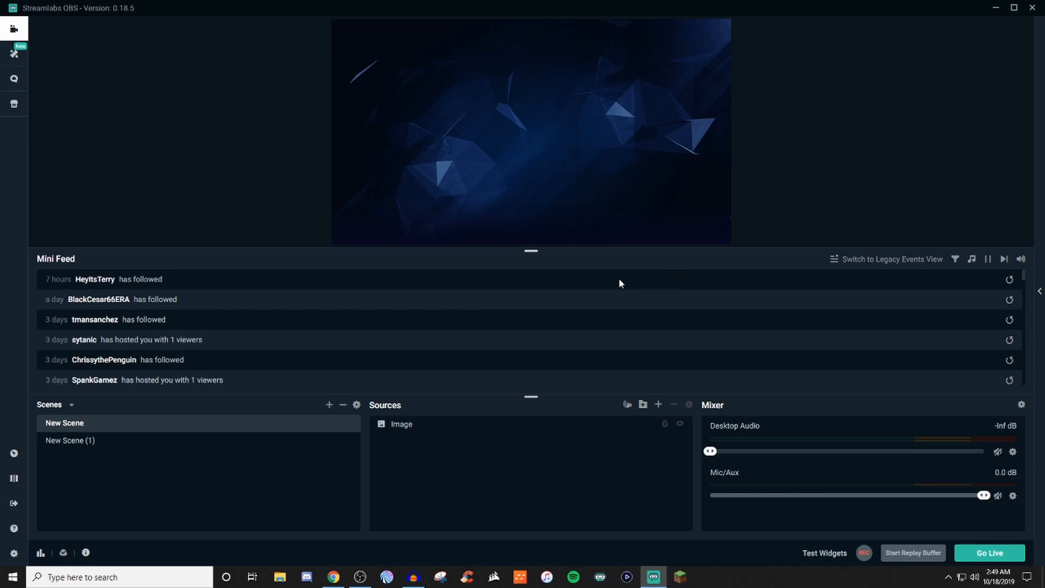
mouse_move(477, 295)
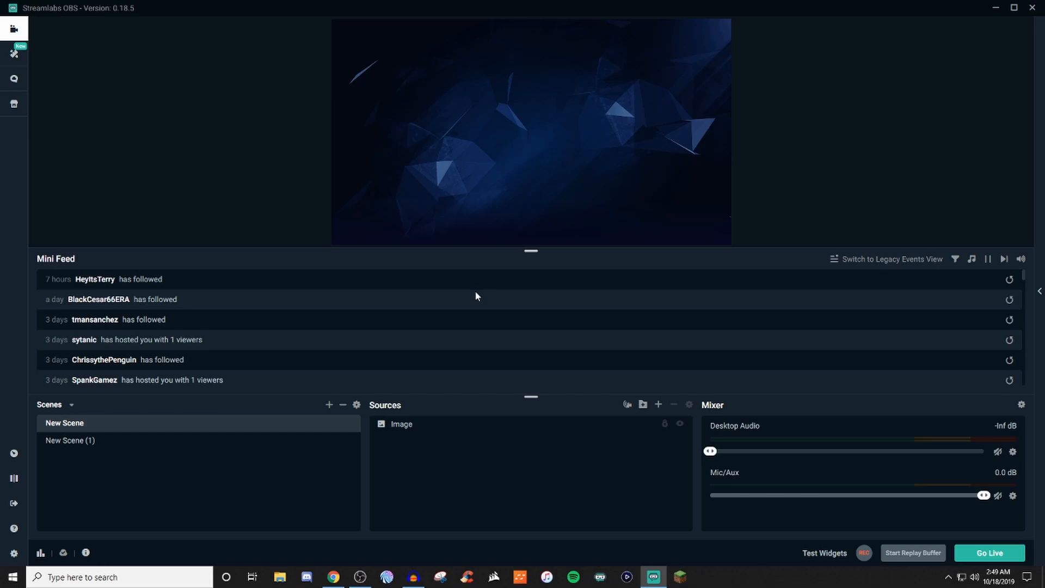
mouse_move(477, 292)
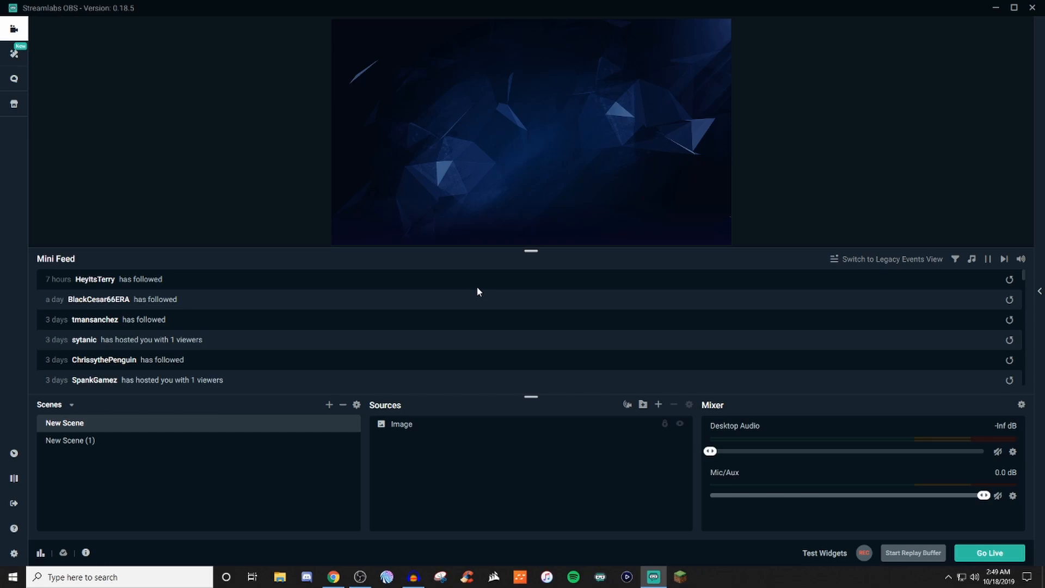
mouse_move(858, 264)
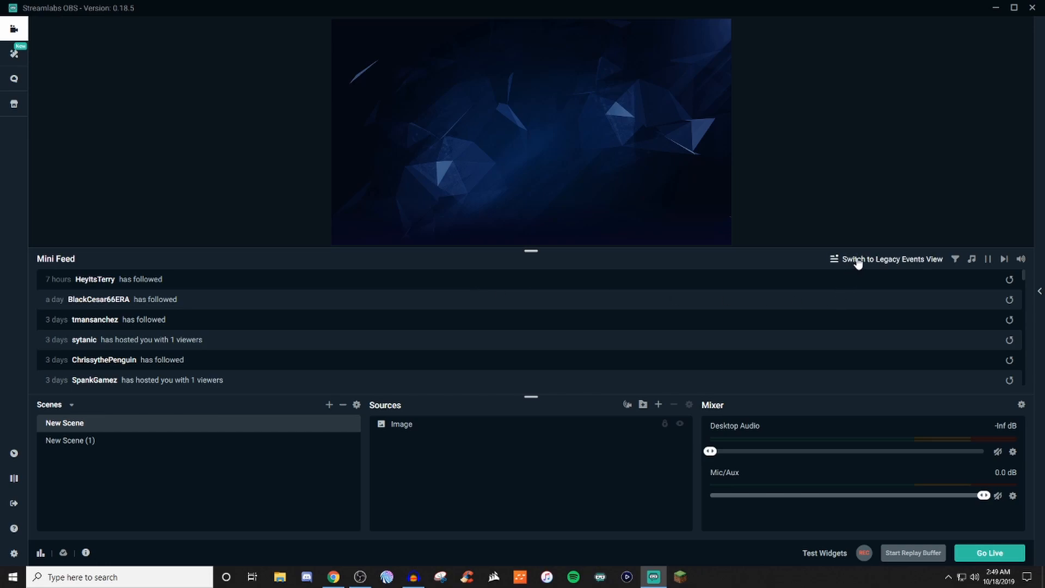
mouse_move(851, 268)
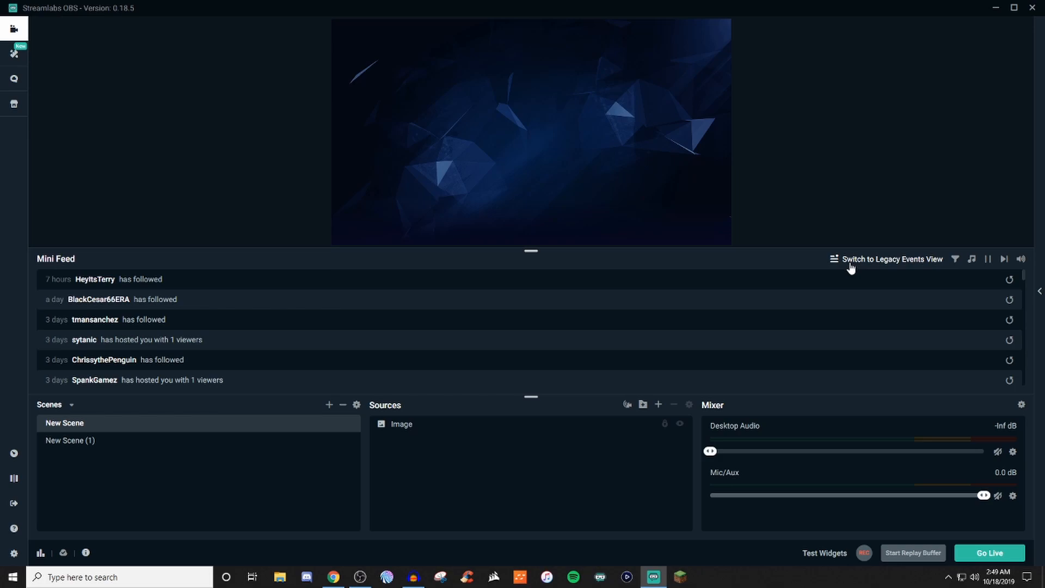
mouse_move(531, 330)
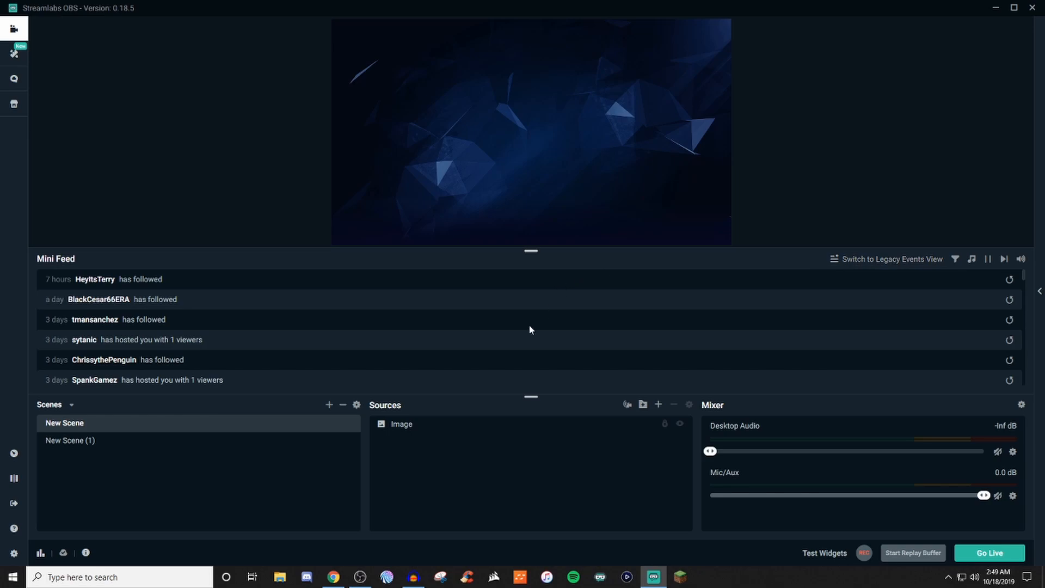
mouse_move(219, 467)
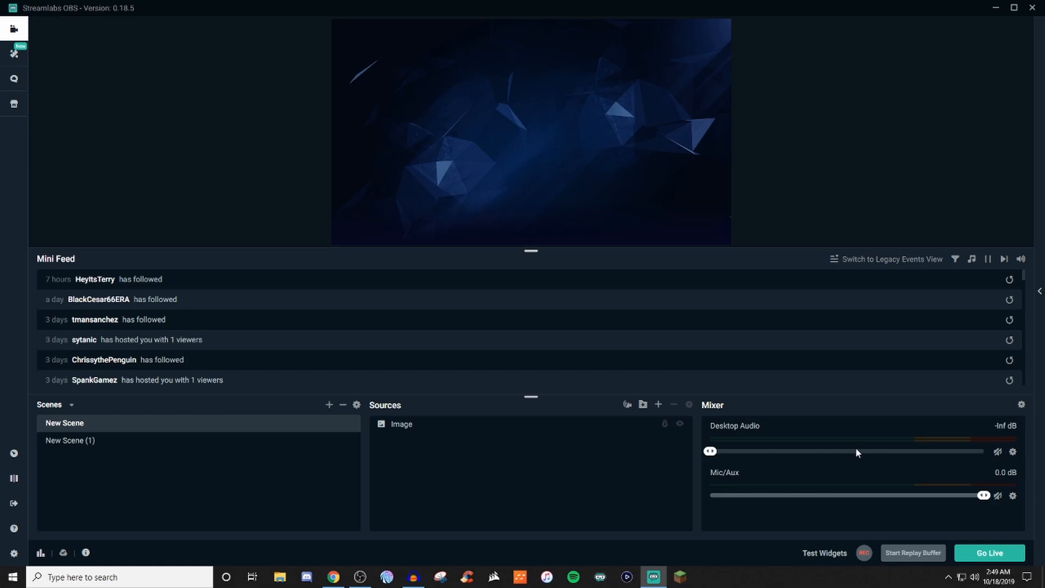
mouse_move(207, 489)
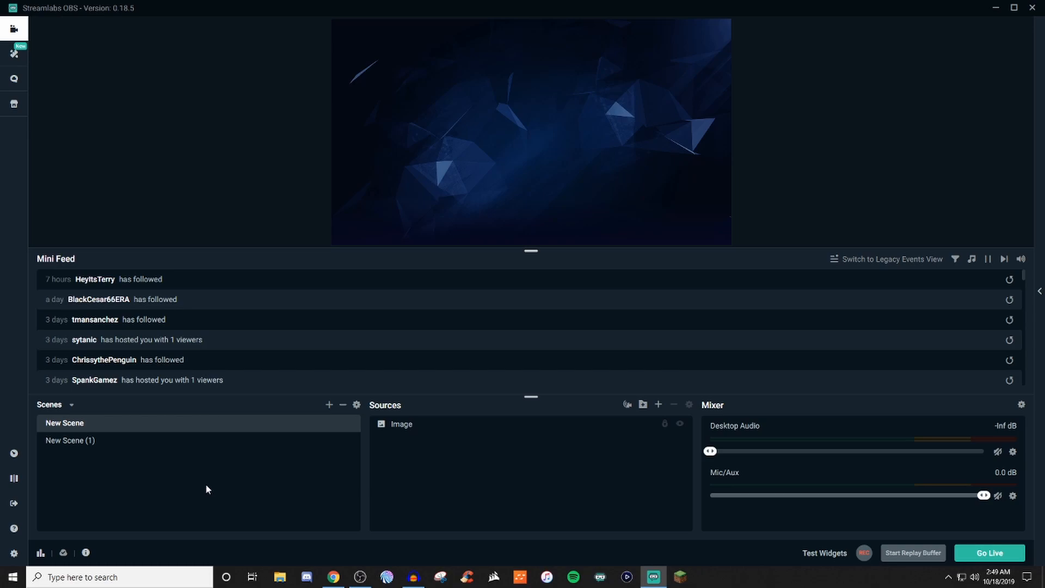
mouse_move(557, 485)
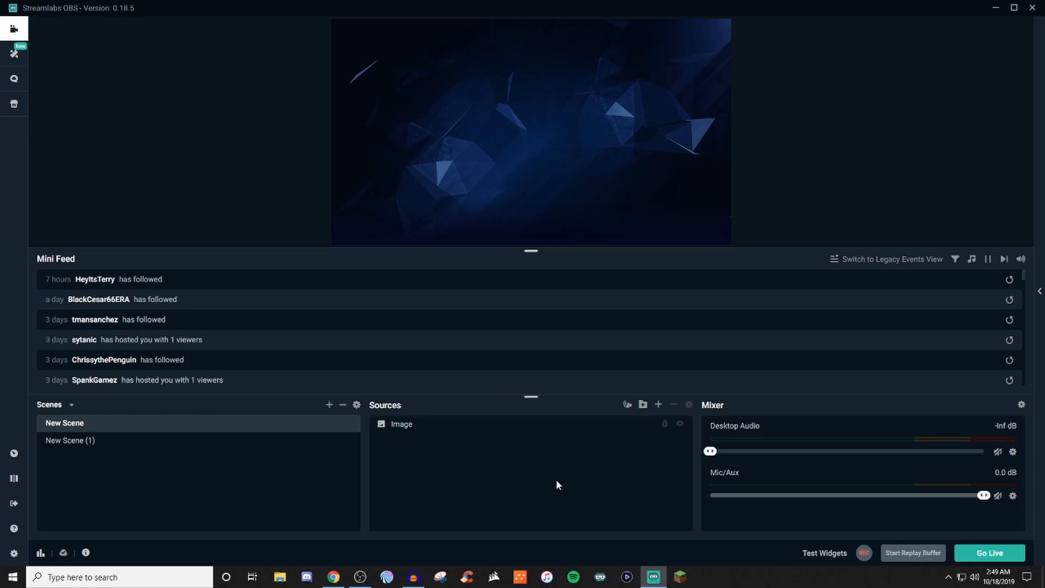
mouse_move(653, 415)
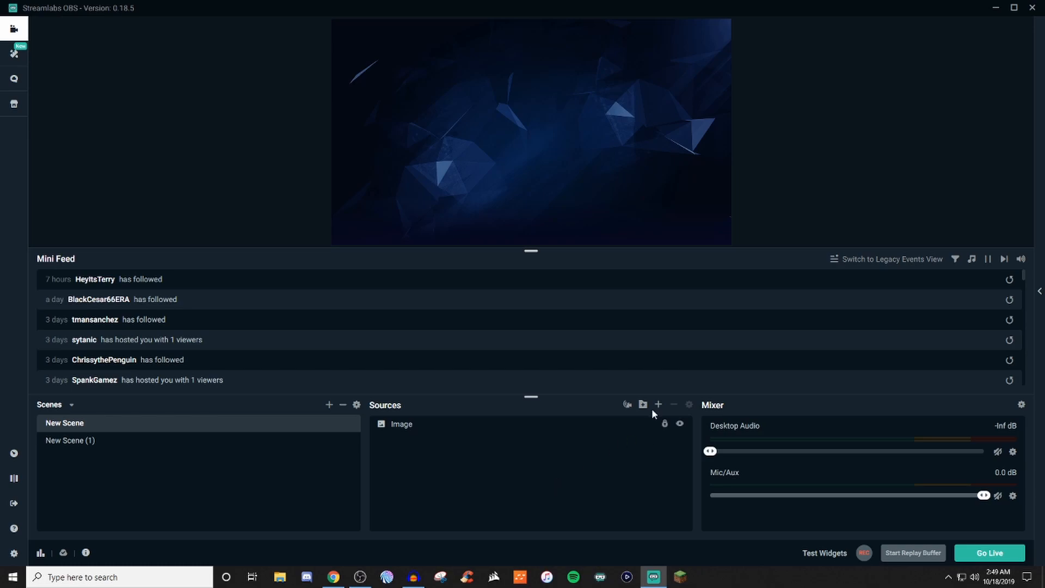
- Browse the source catalogue without adding anything, then bring up the scene transition settings
click(658, 404)
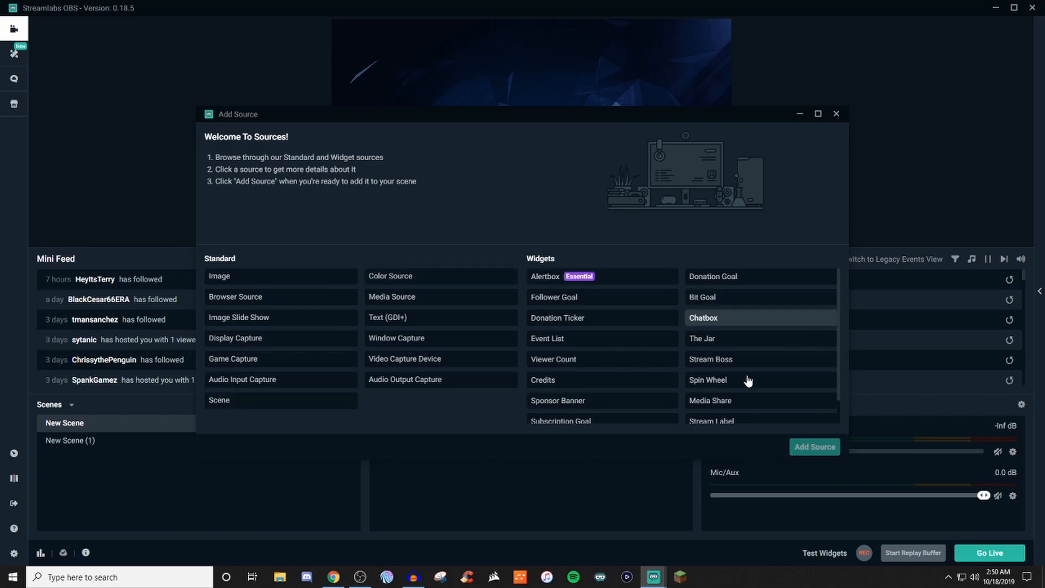
mouse_move(514, 410)
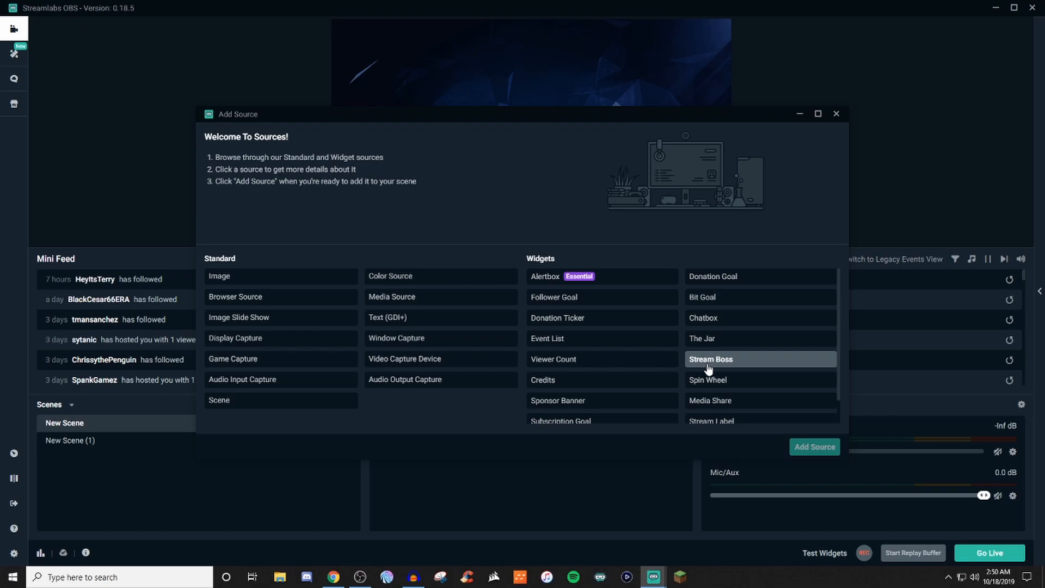
click(836, 113)
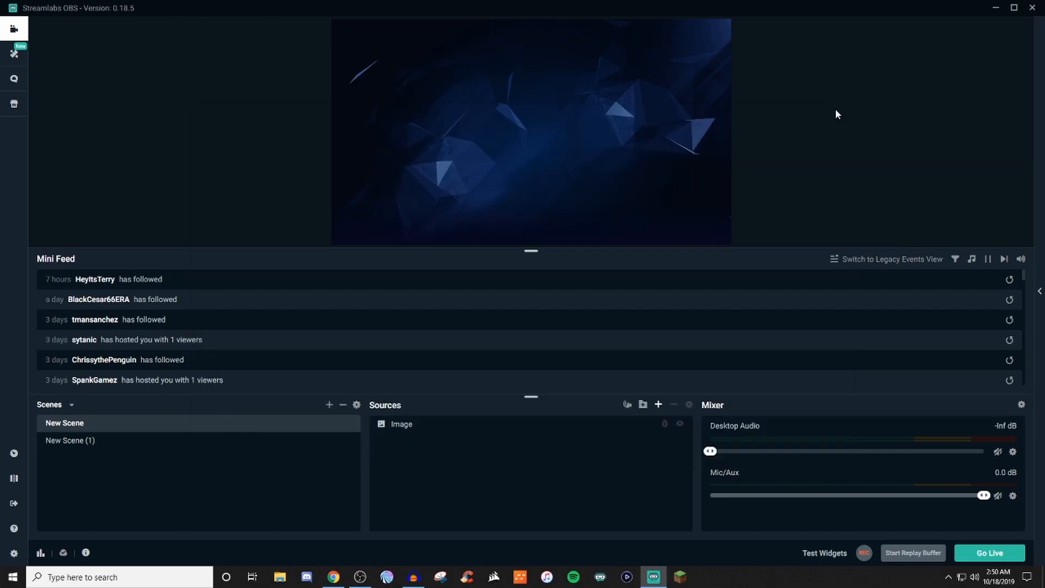
mouse_move(887, 485)
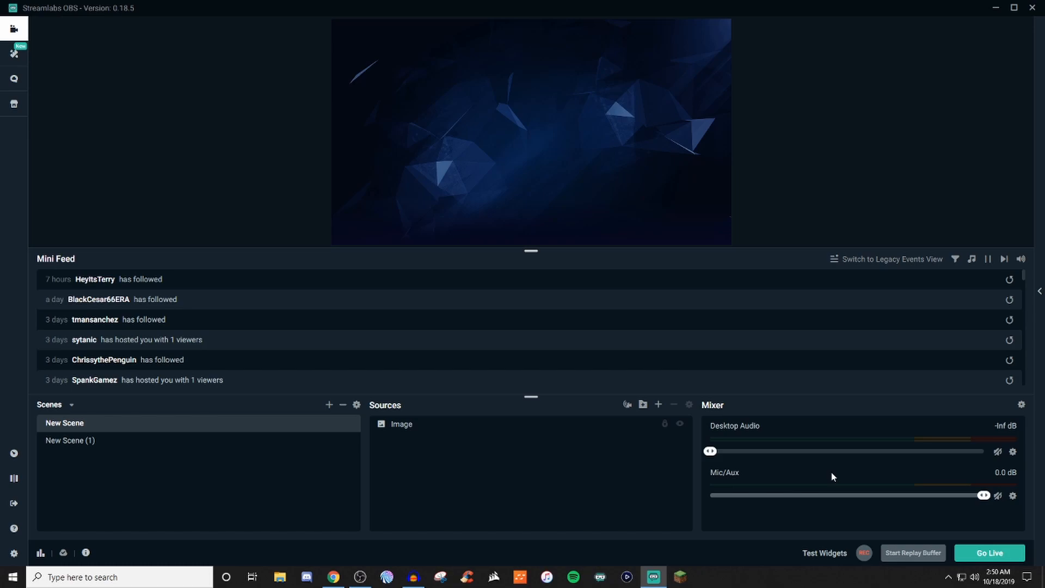
mouse_move(819, 472)
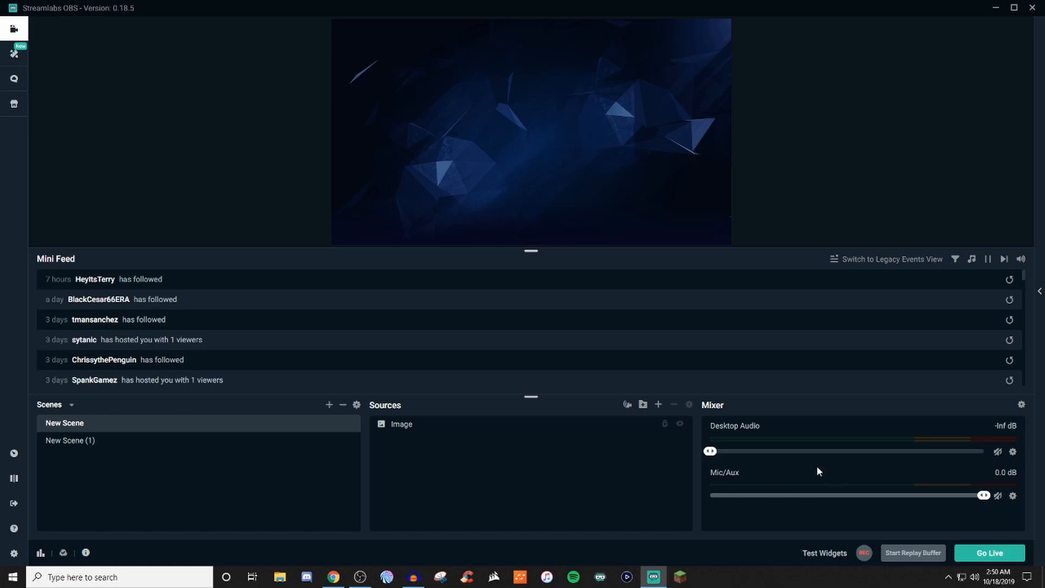
mouse_move(813, 473)
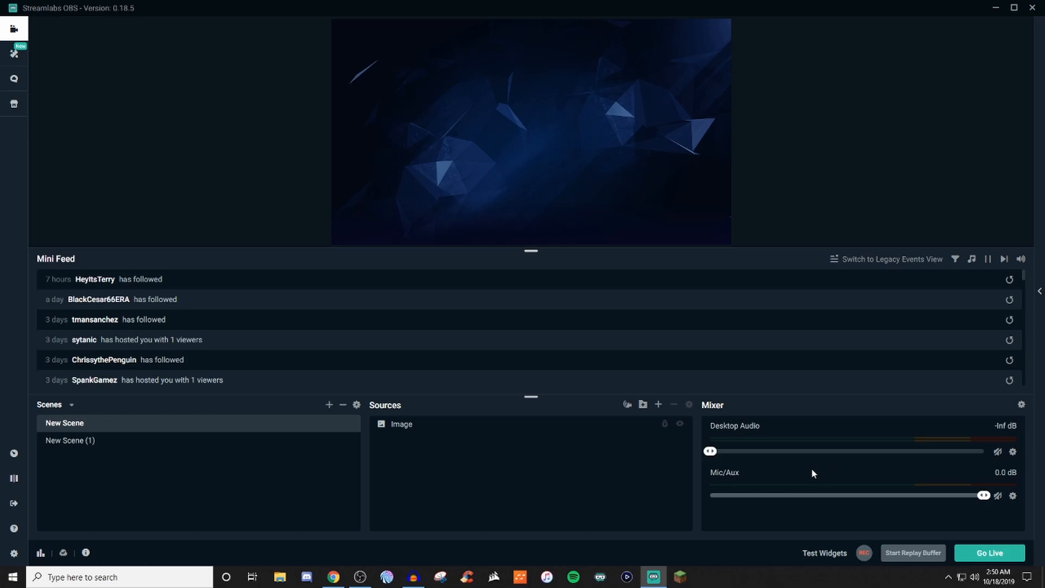
mouse_move(806, 473)
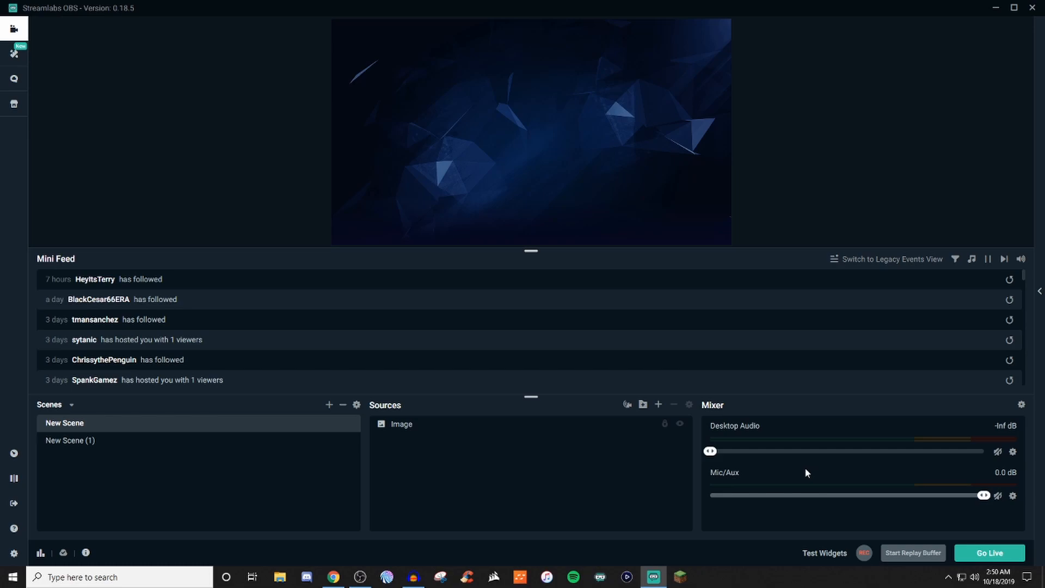
mouse_move(470, 461)
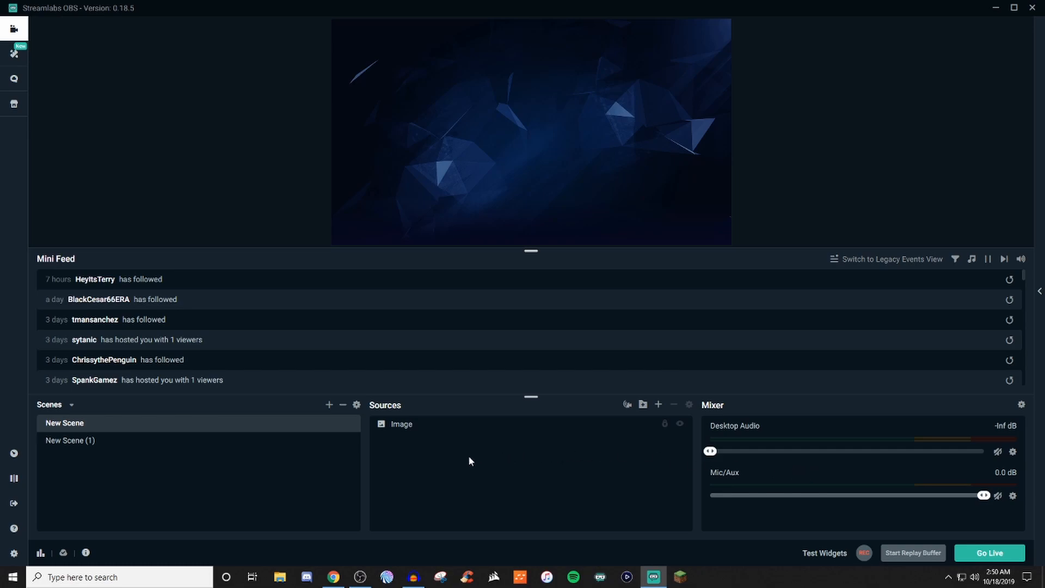
mouse_move(339, 470)
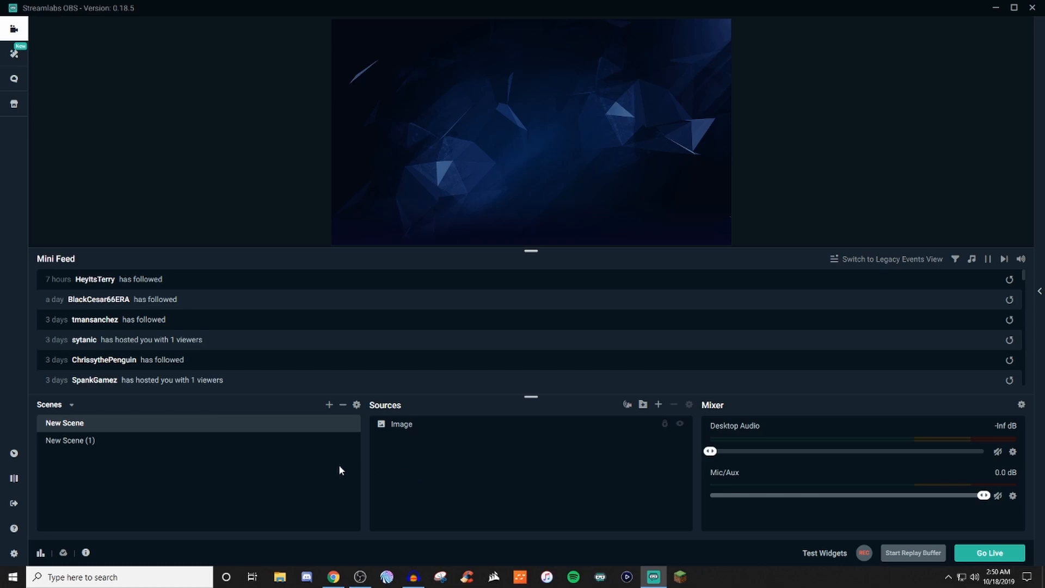
mouse_move(633, 482)
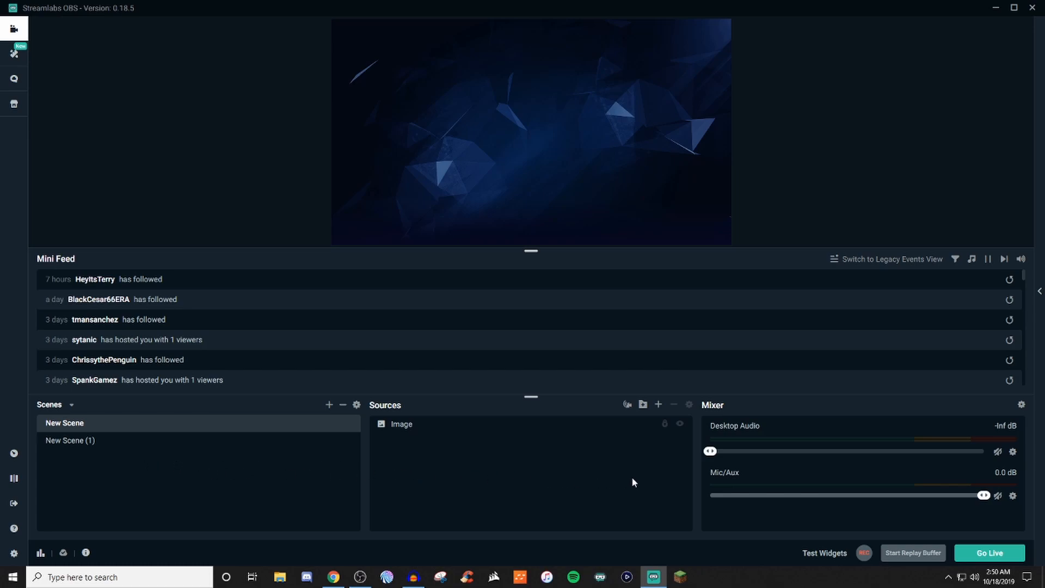
mouse_move(580, 470)
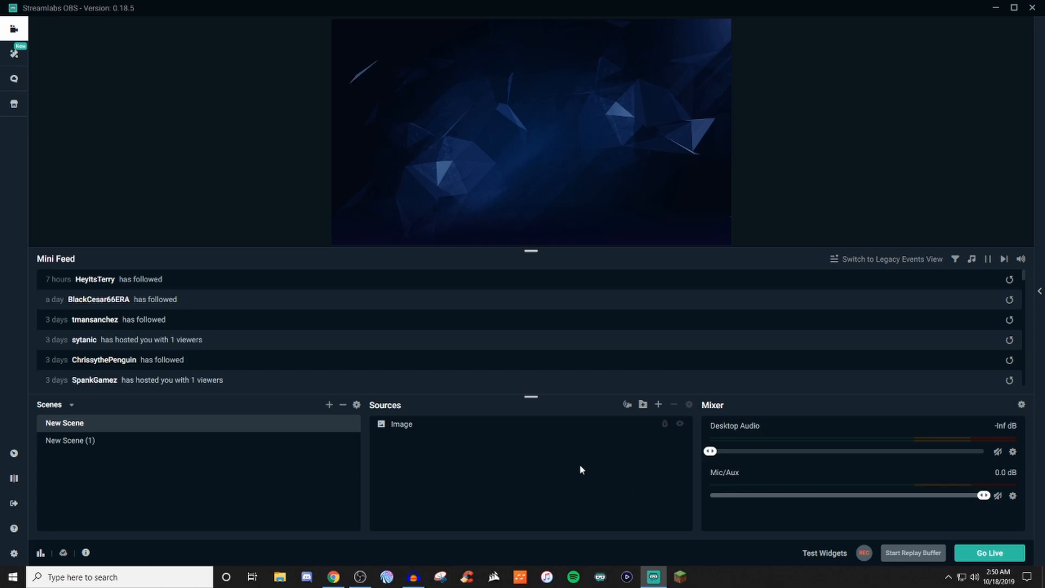
mouse_move(558, 475)
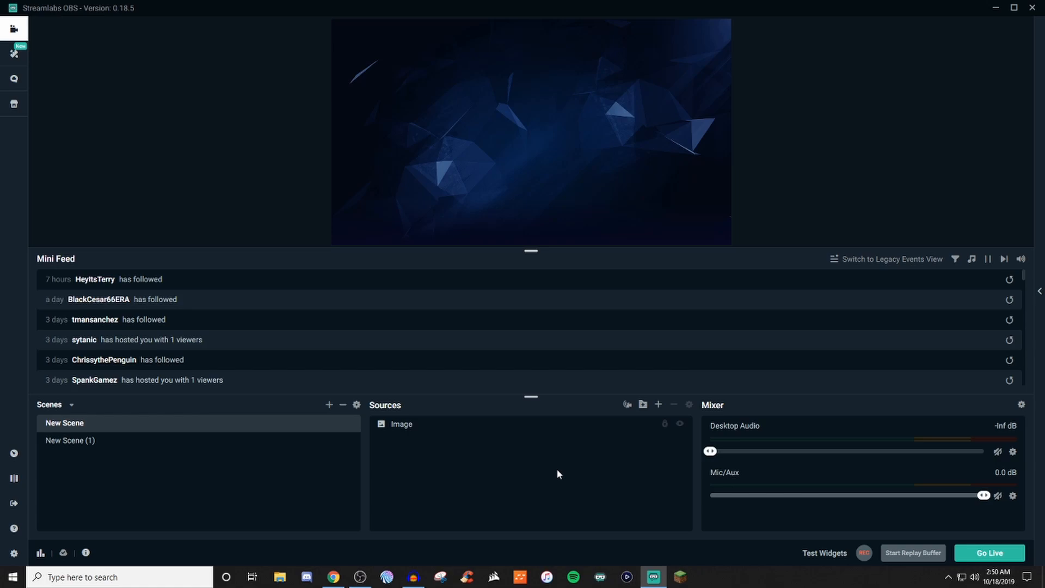
mouse_move(330, 461)
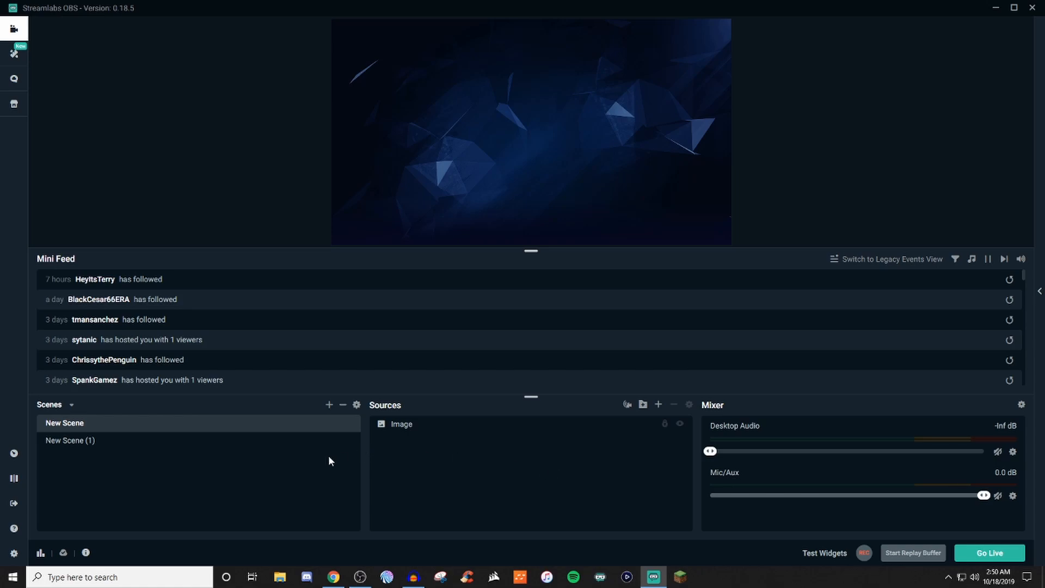
mouse_move(343, 404)
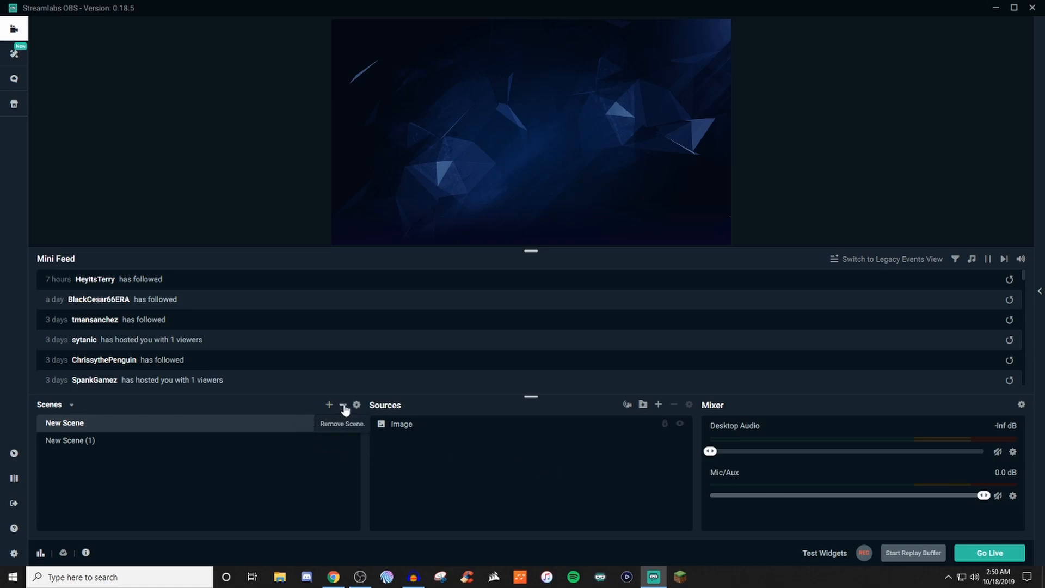
mouse_move(356, 405)
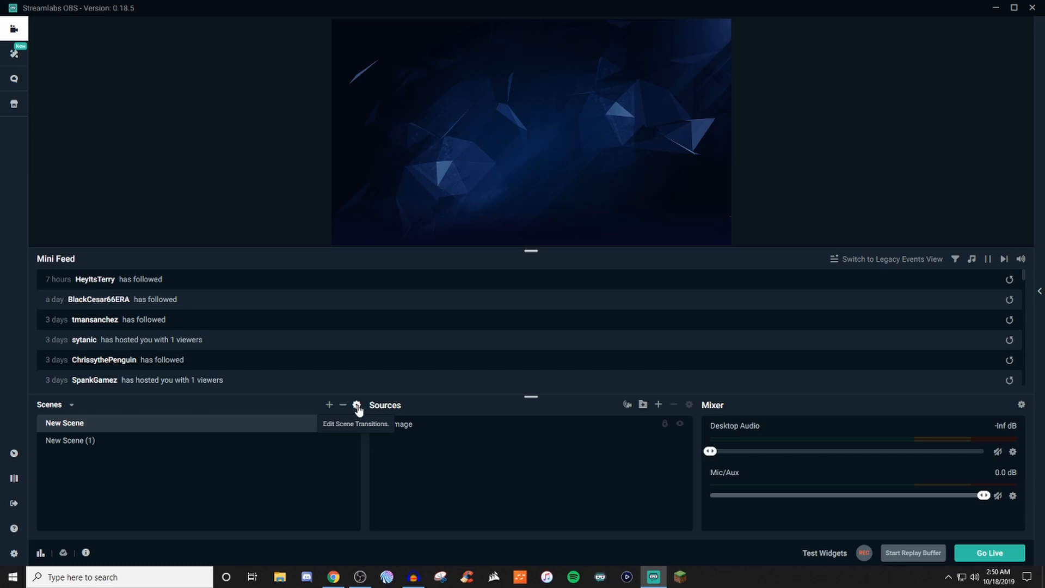
click(356, 405)
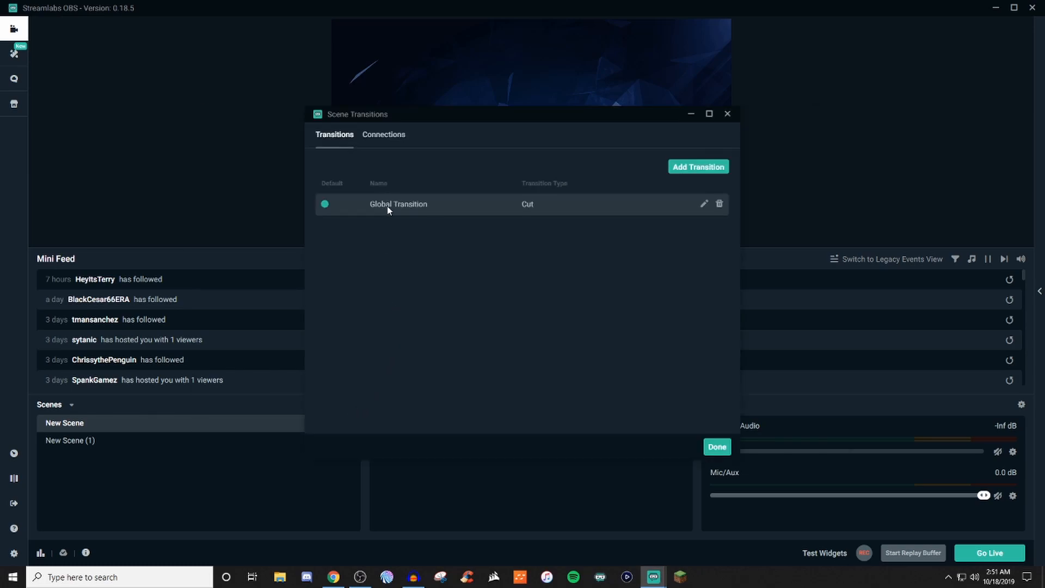
mouse_move(564, 214)
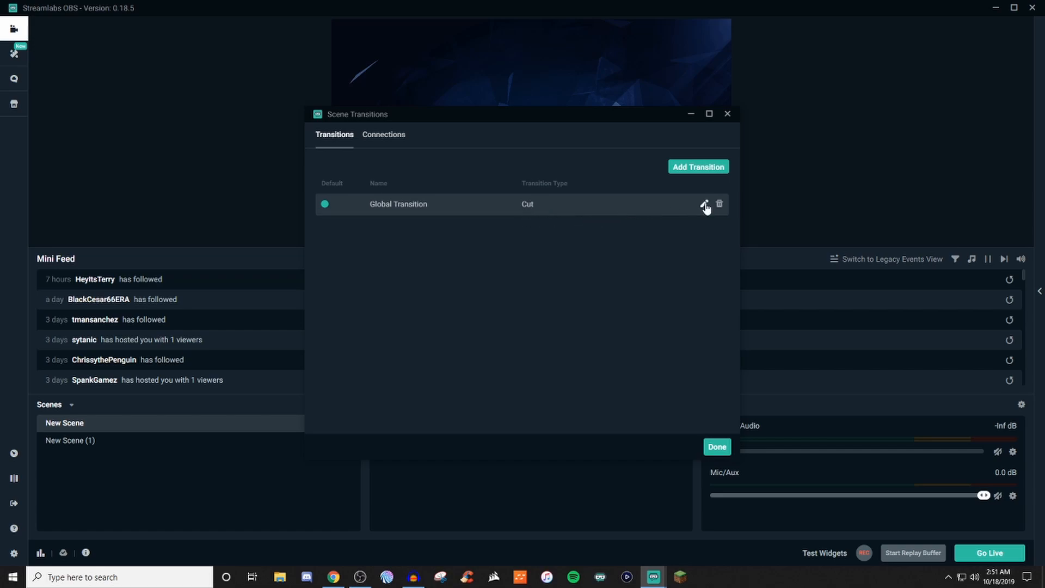
- Edit the Global Transition, browse its type options, and keep it as Cut
click(705, 204)
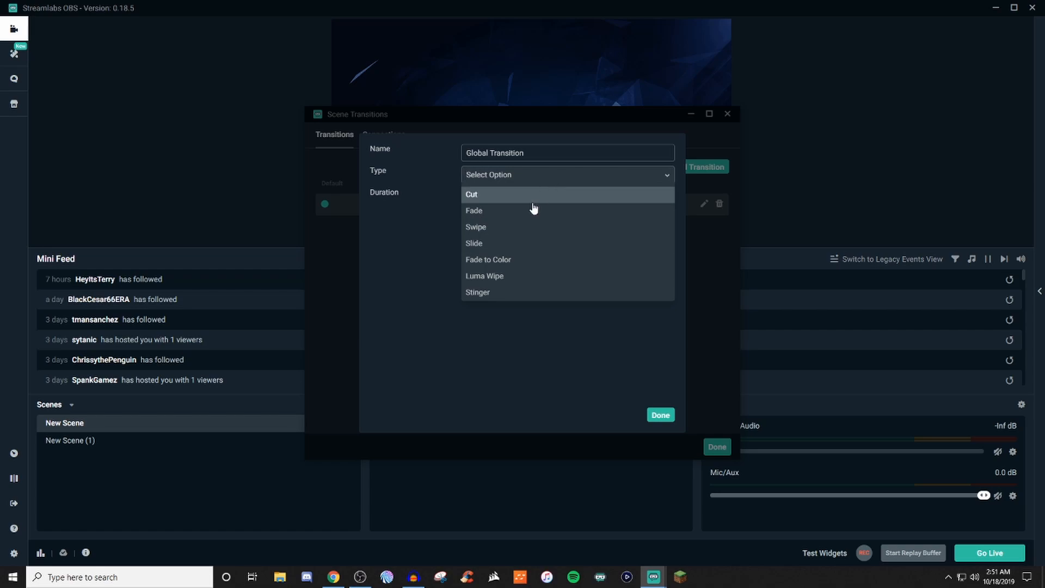
click(472, 195)
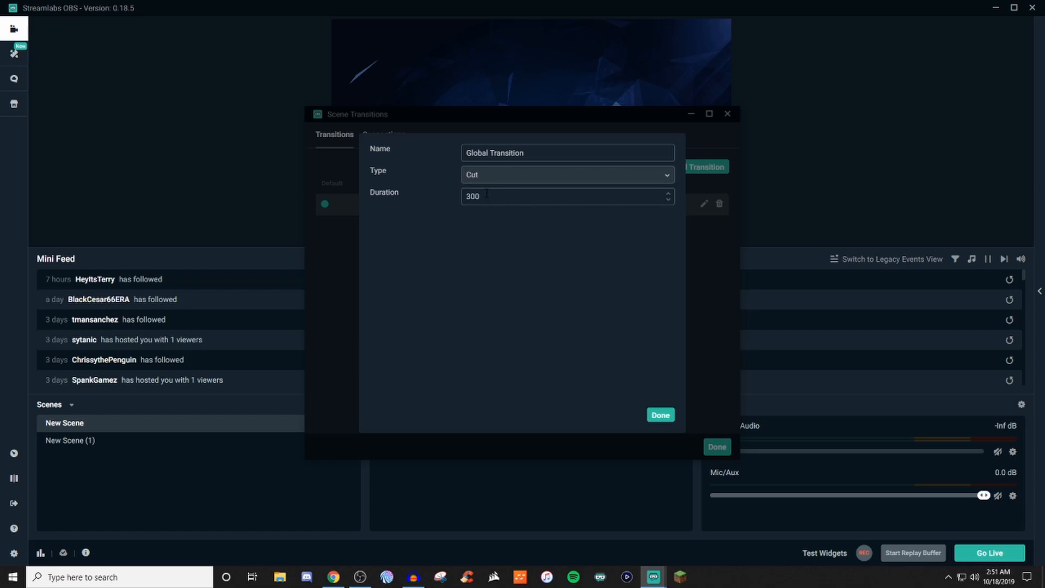
click(566, 175)
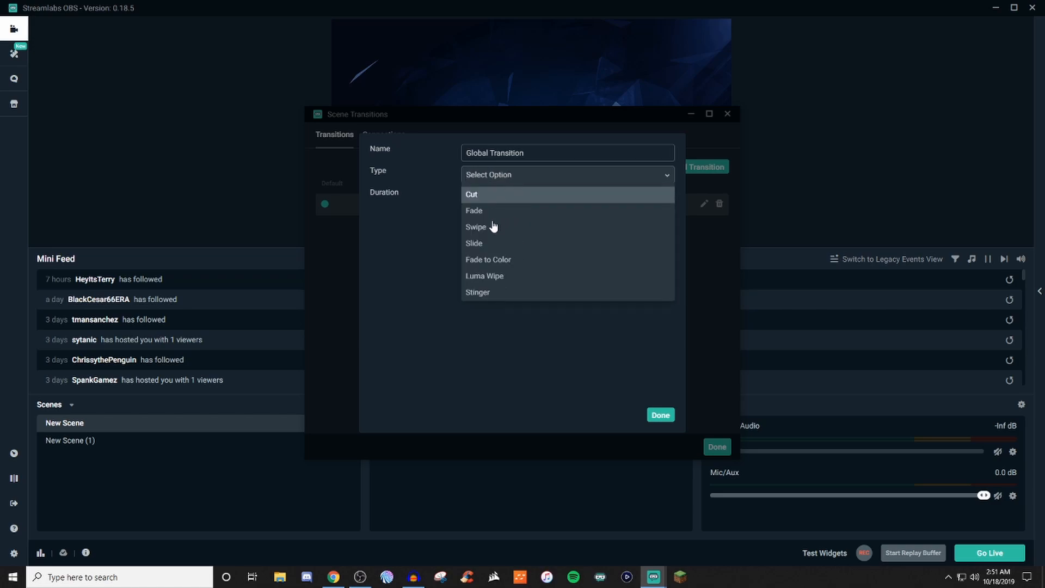
mouse_move(465, 298)
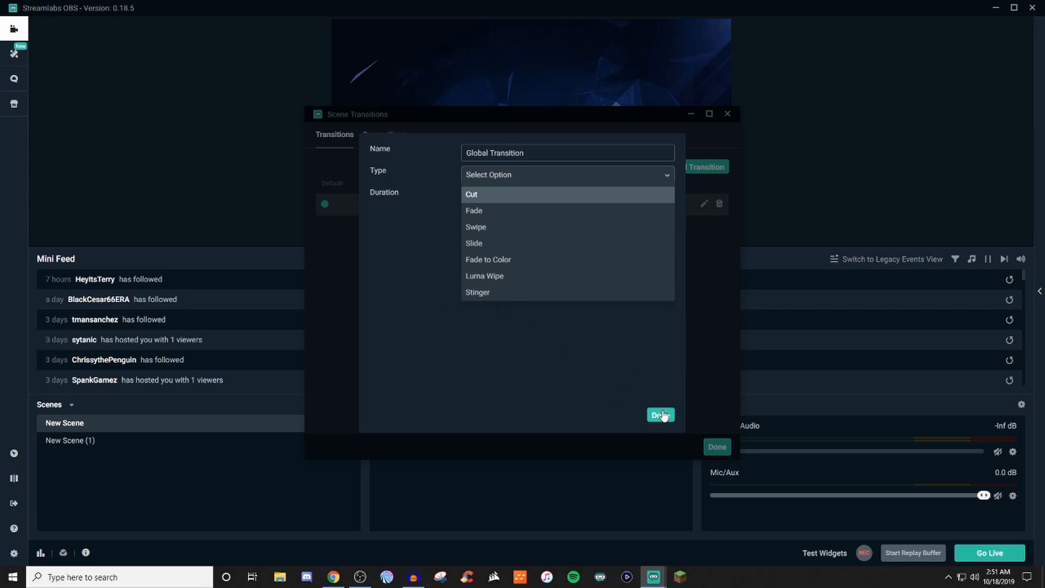
mouse_move(494, 305)
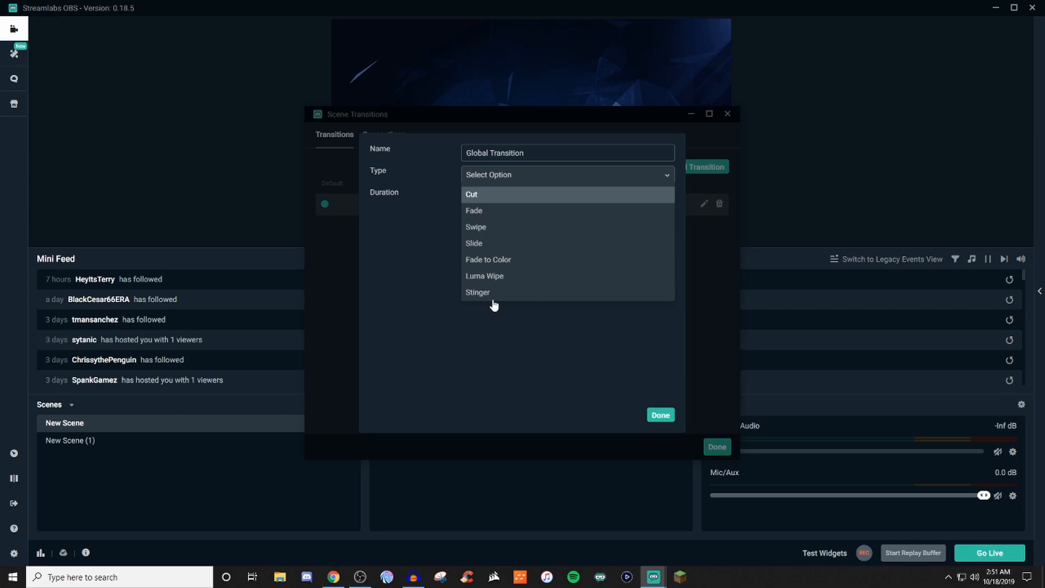
click(472, 194)
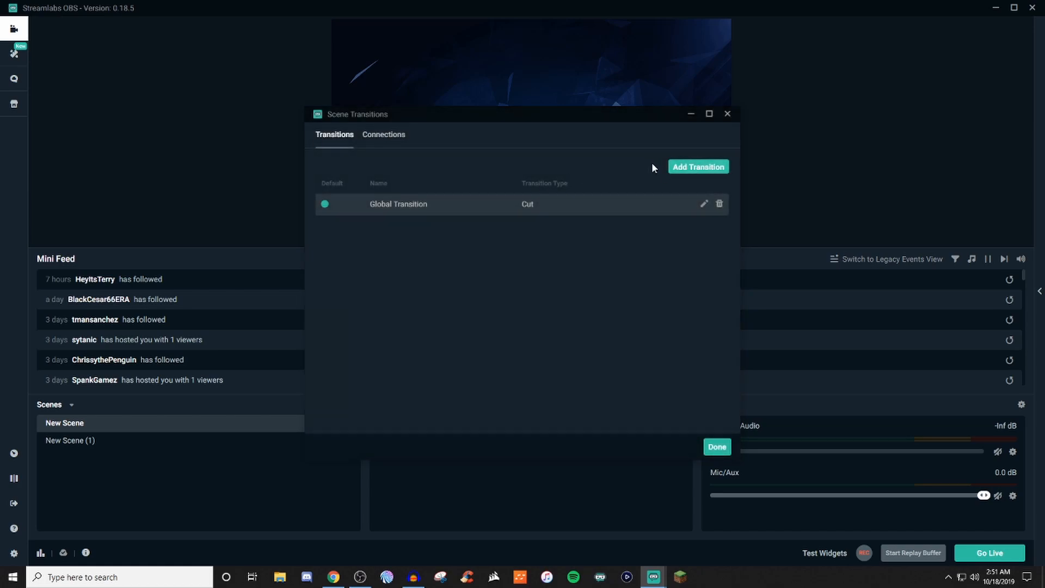
mouse_move(414, 188)
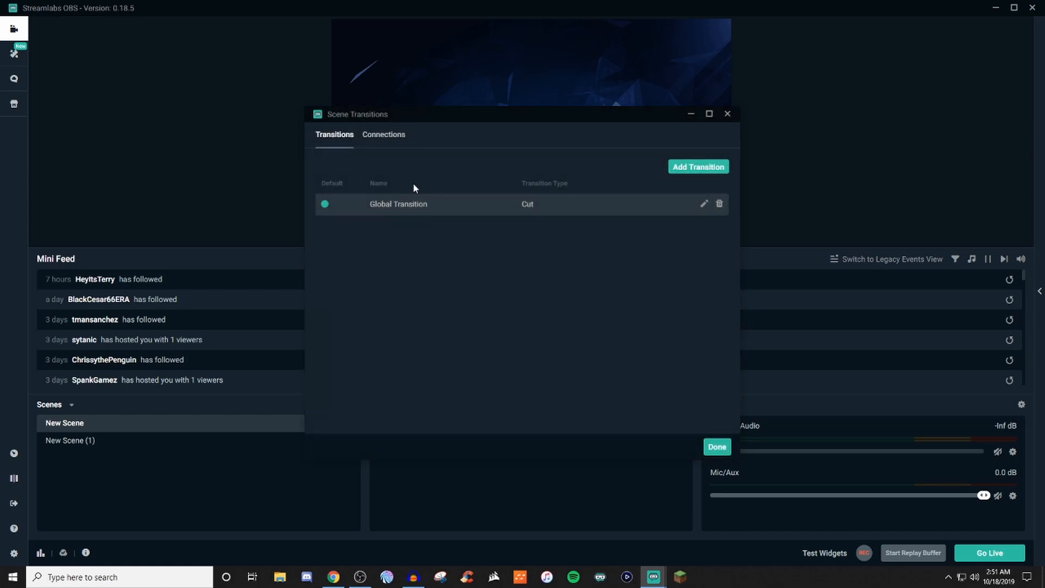
- Show the Connections tab of Scene Transitions, which lists no connections yet
click(383, 134)
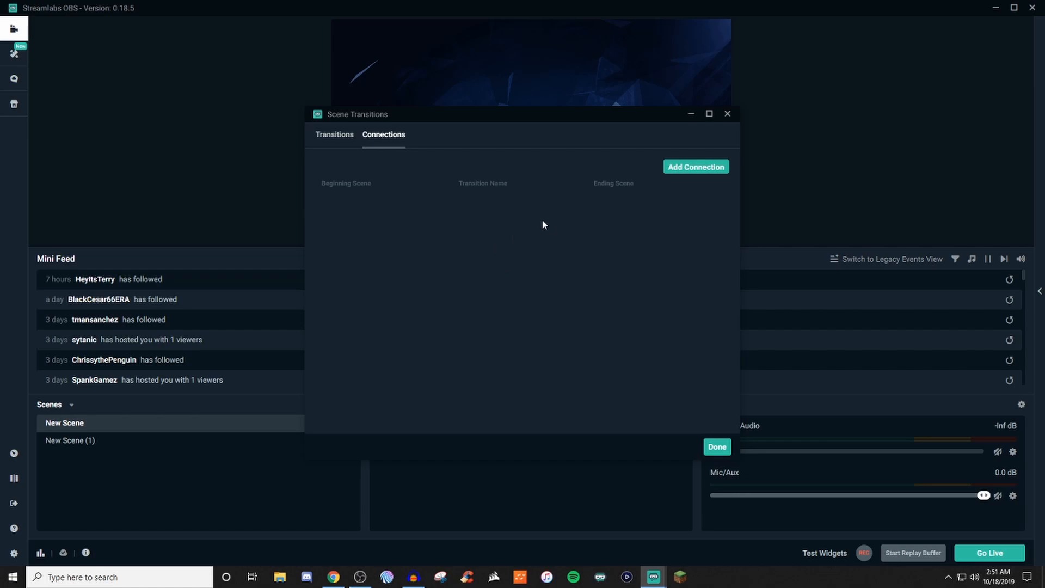
mouse_move(332, 207)
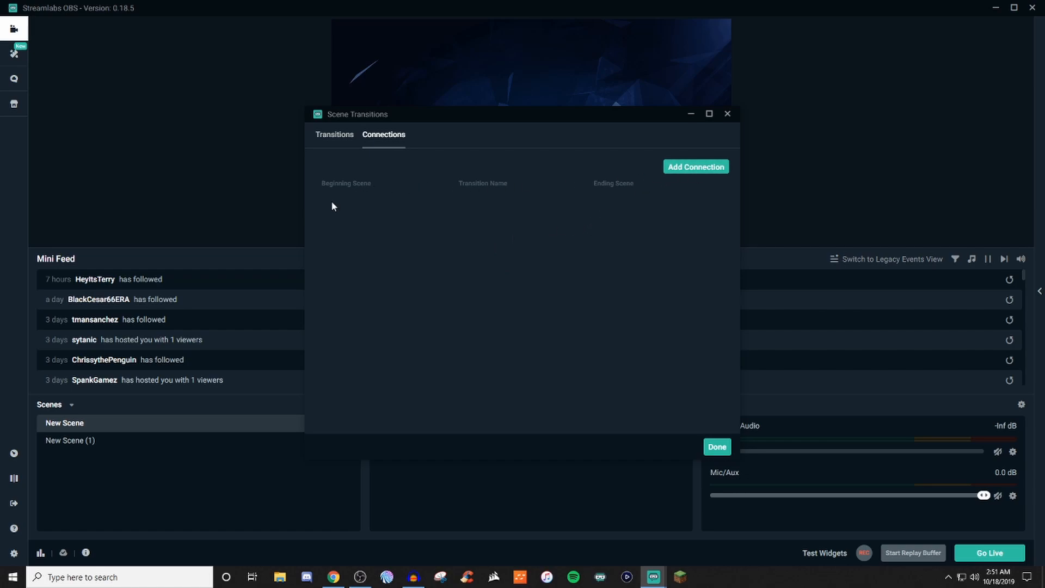
mouse_move(569, 200)
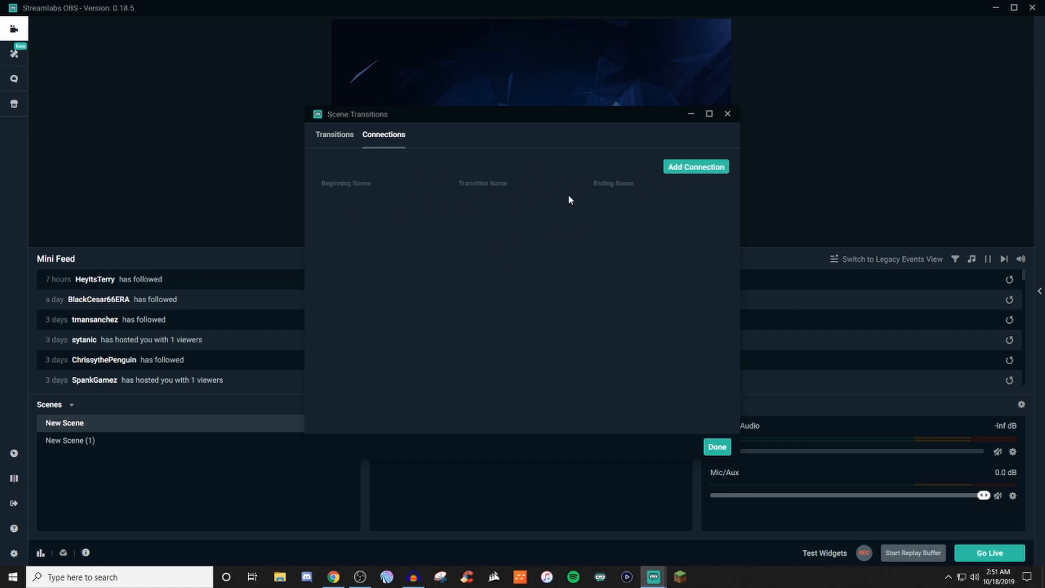
mouse_move(718, 123)
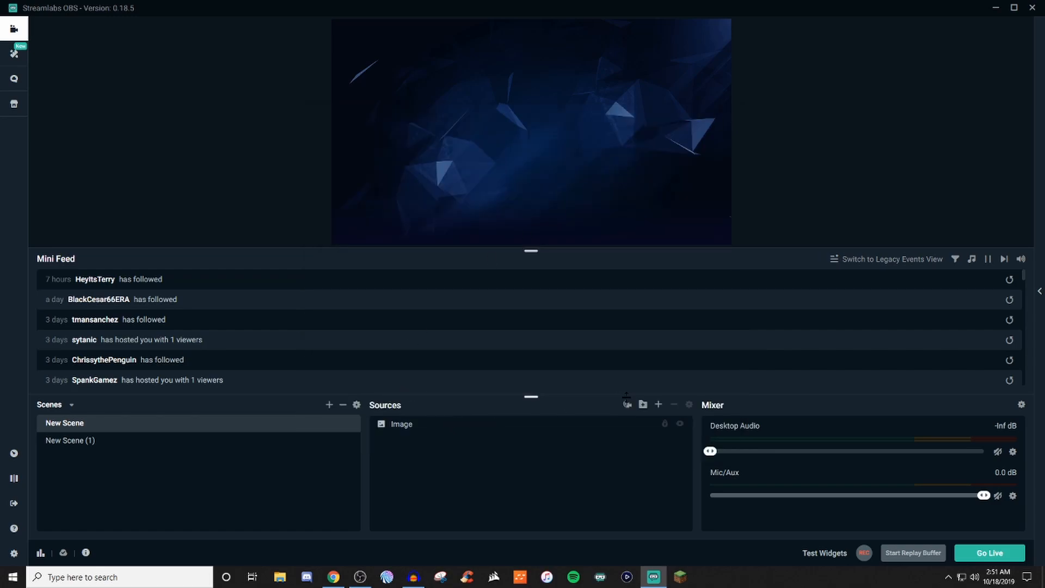
mouse_move(642, 405)
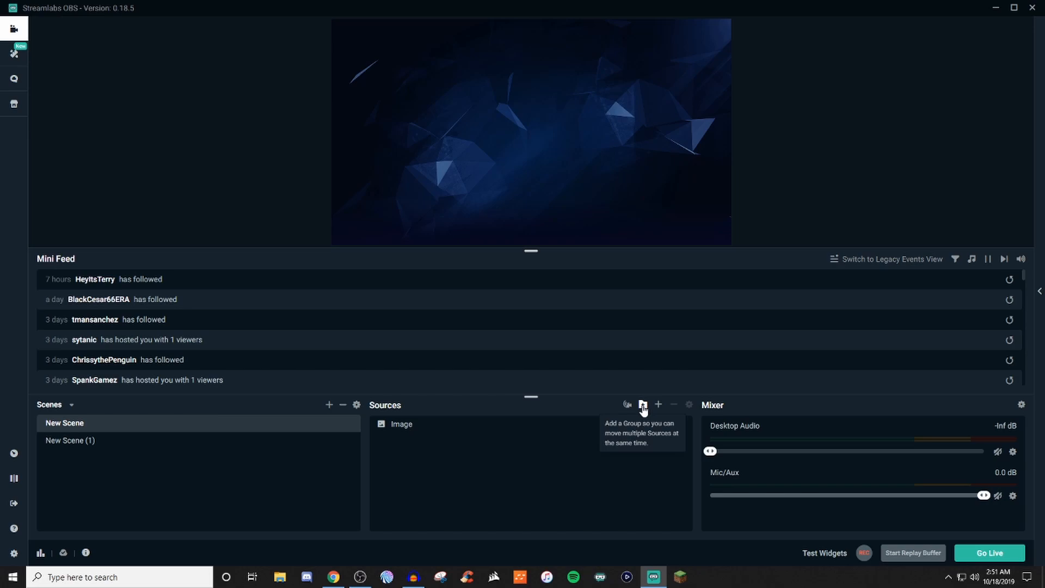
mouse_move(658, 405)
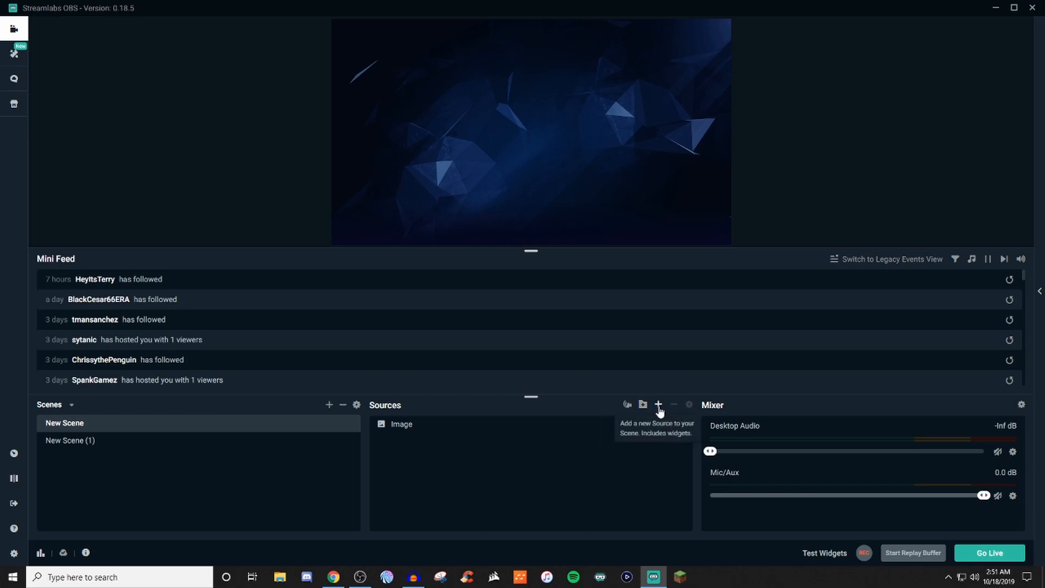
mouse_move(689, 406)
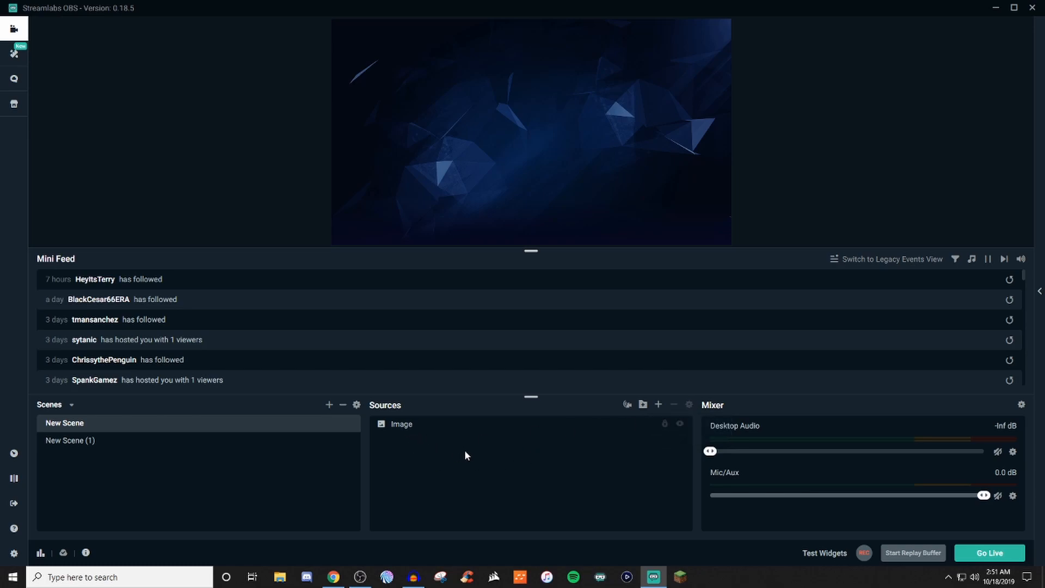
mouse_move(448, 449)
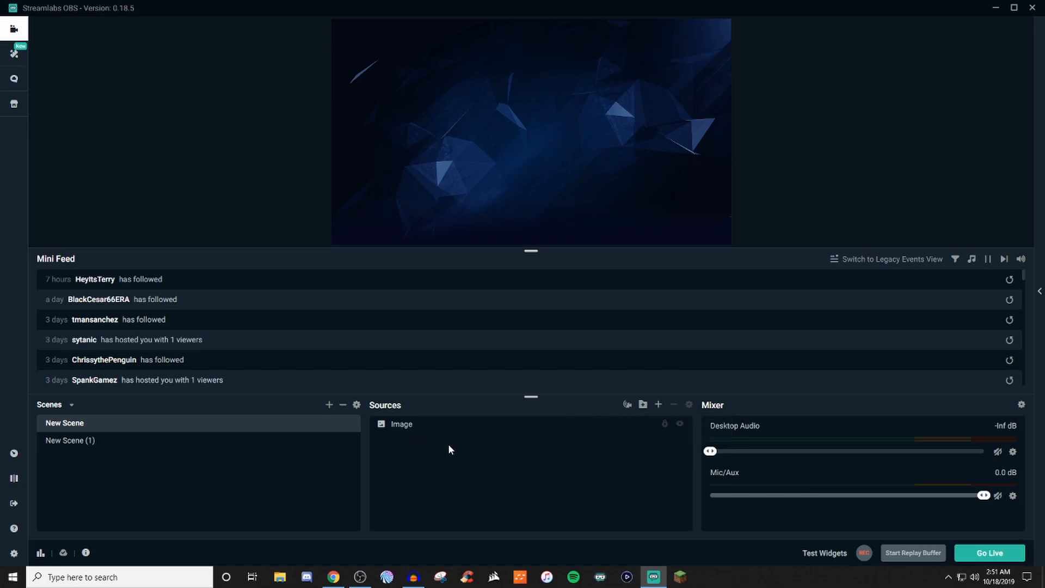
click(401, 424)
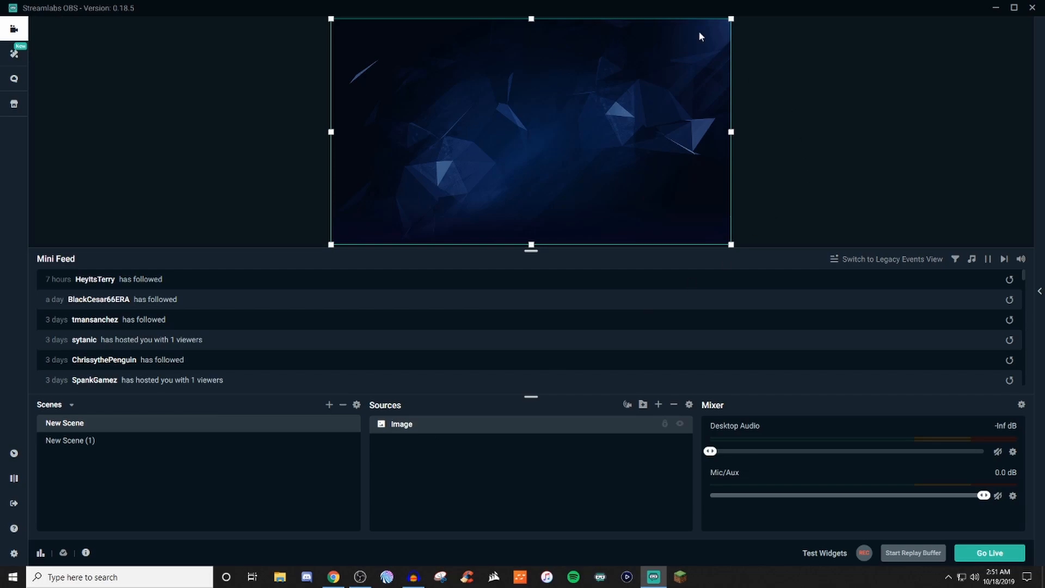
mouse_move(477, 439)
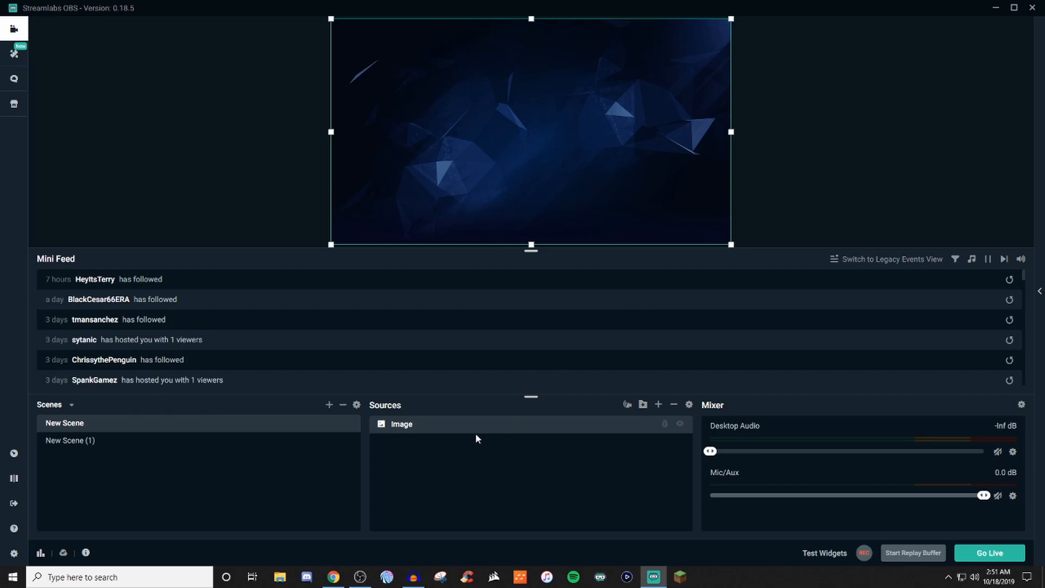
right_click(477, 432)
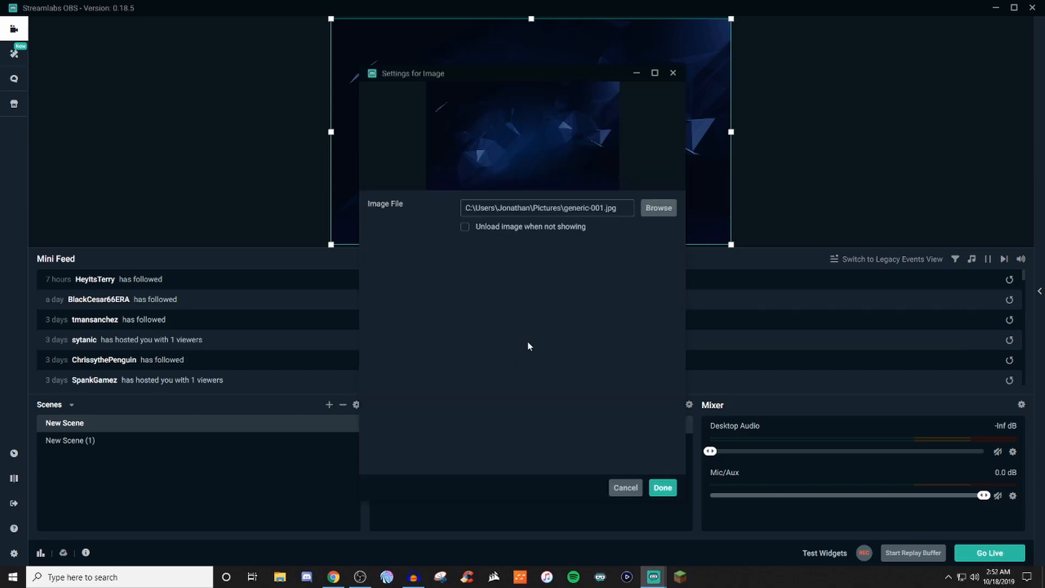
click(662, 487)
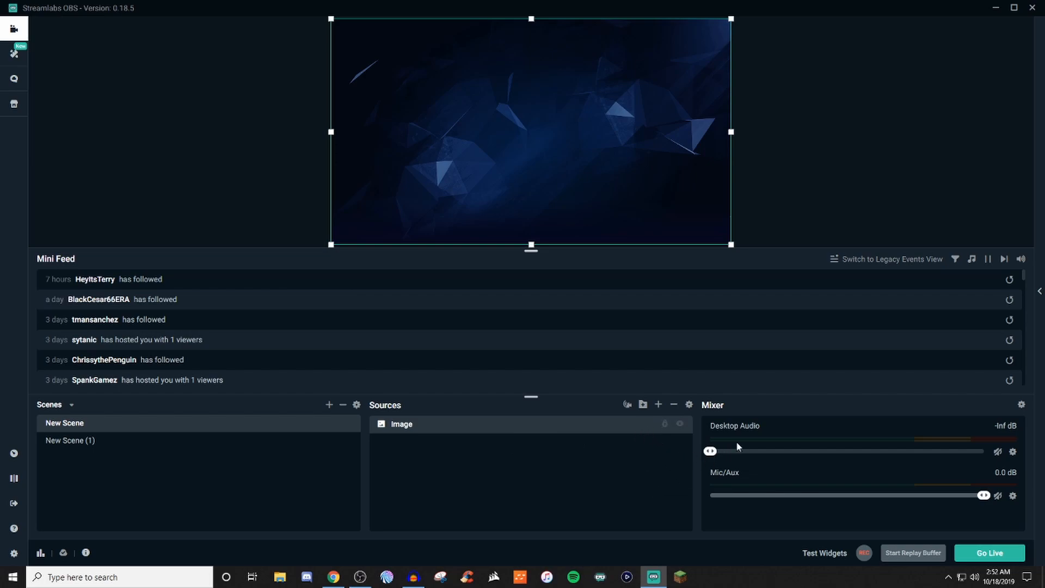
mouse_move(1022, 405)
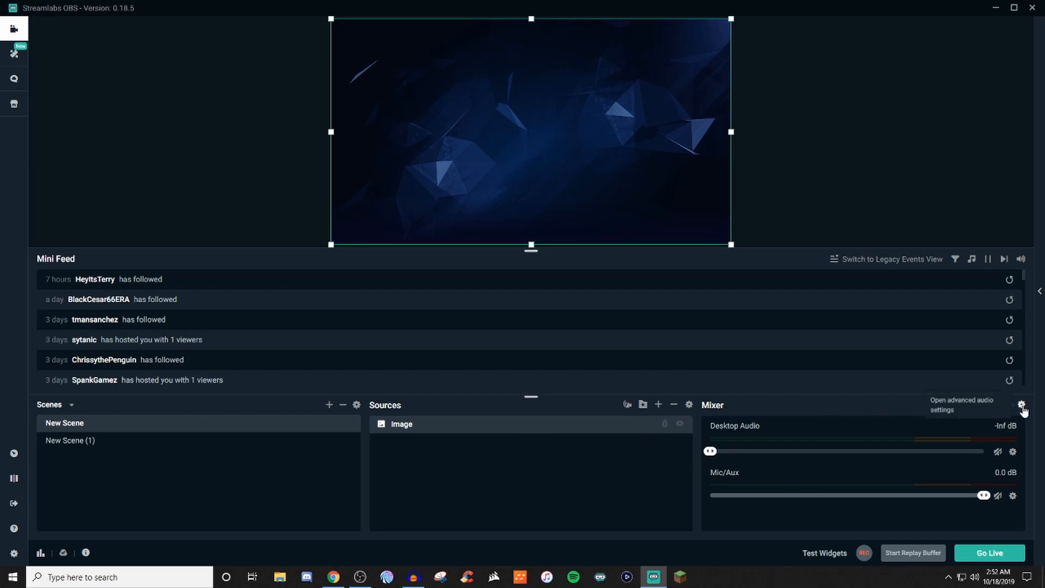
- Open Advanced Audio Settings from the Mixer gear and list Mic/Aux monitoring options
click(1021, 404)
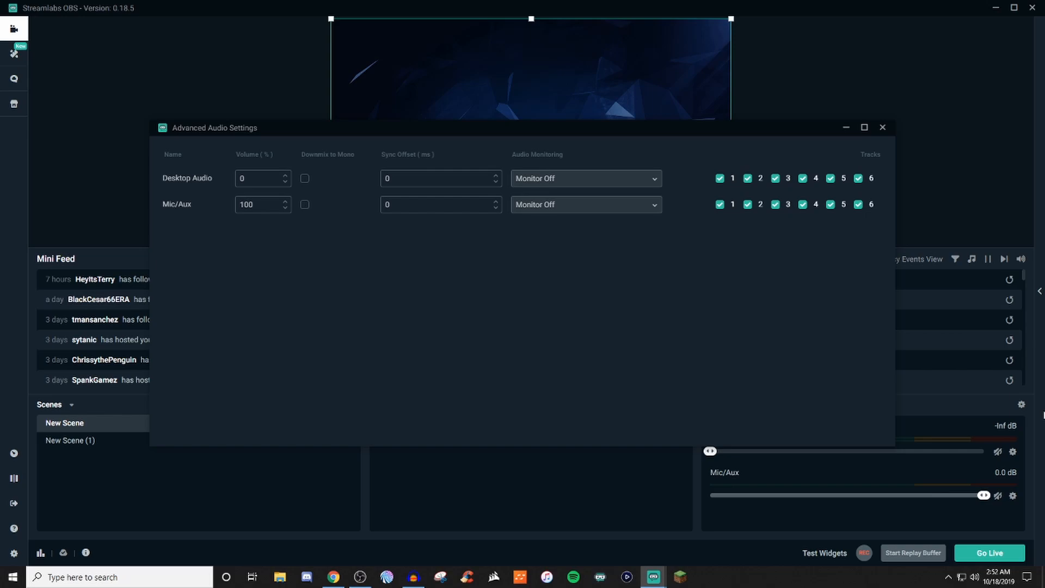
mouse_move(780, 234)
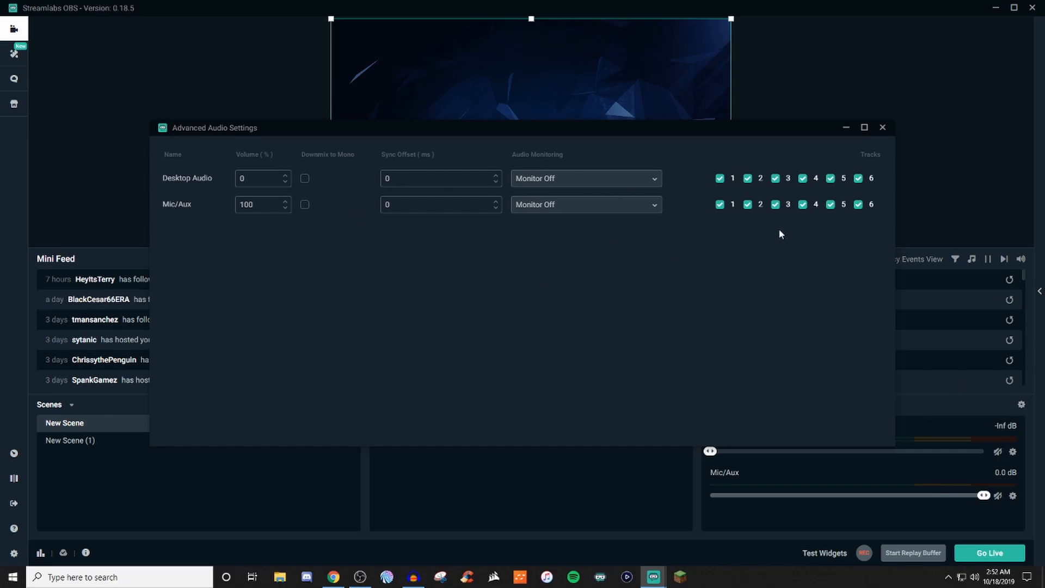
mouse_move(481, 170)
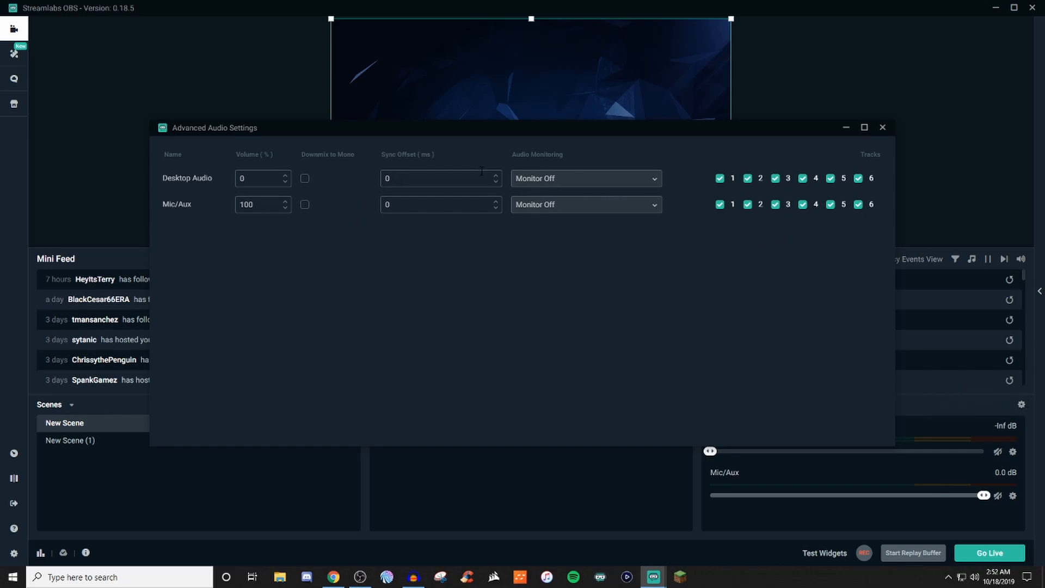
mouse_move(402, 197)
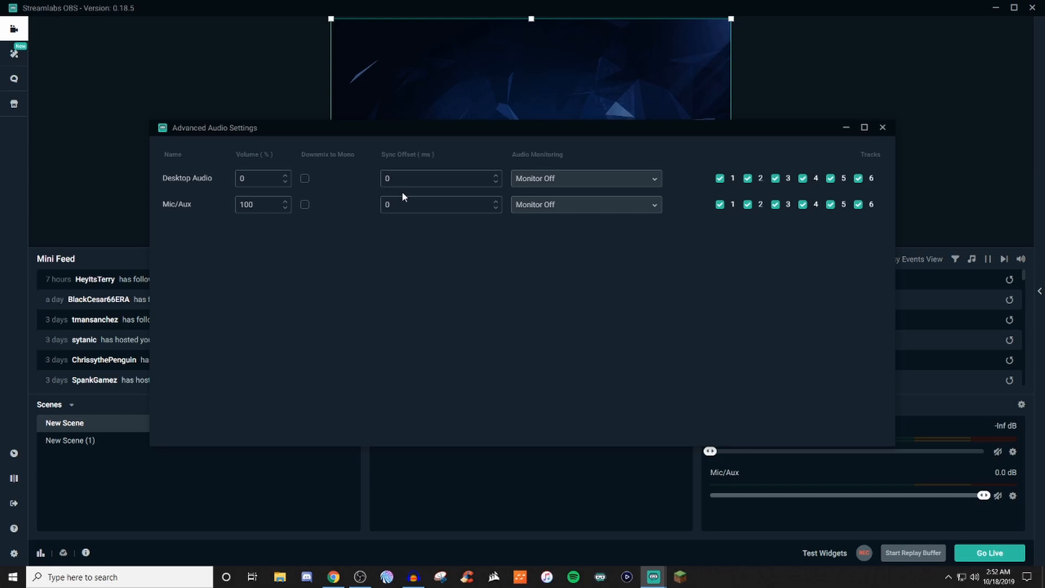
mouse_move(607, 213)
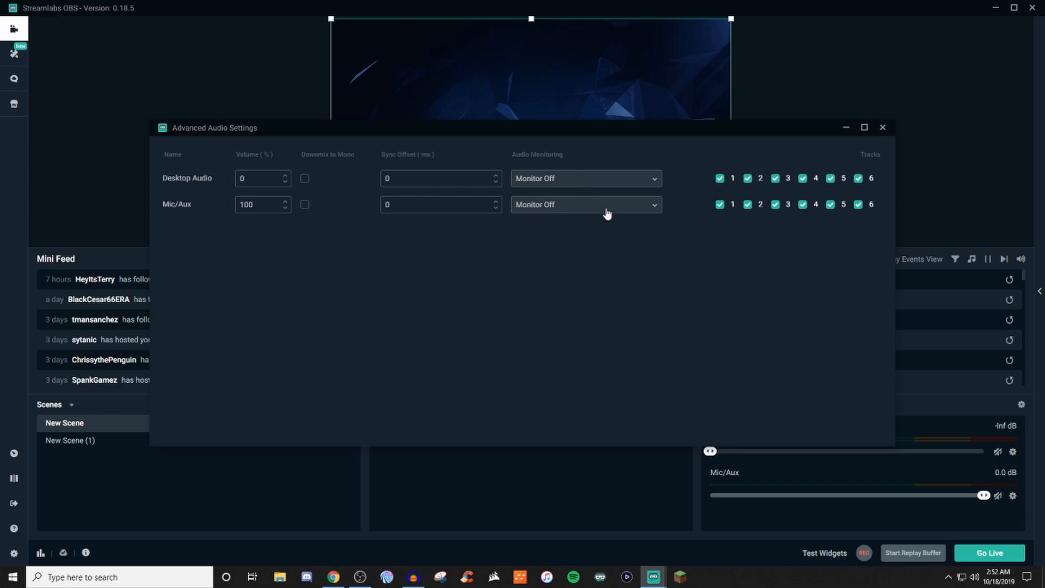
click(586, 205)
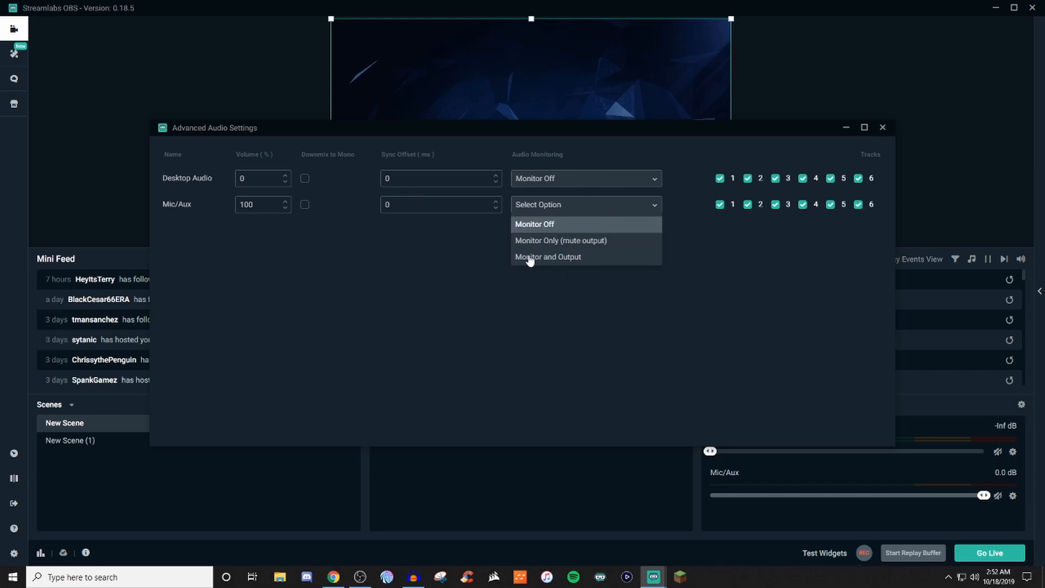
mouse_move(534, 253)
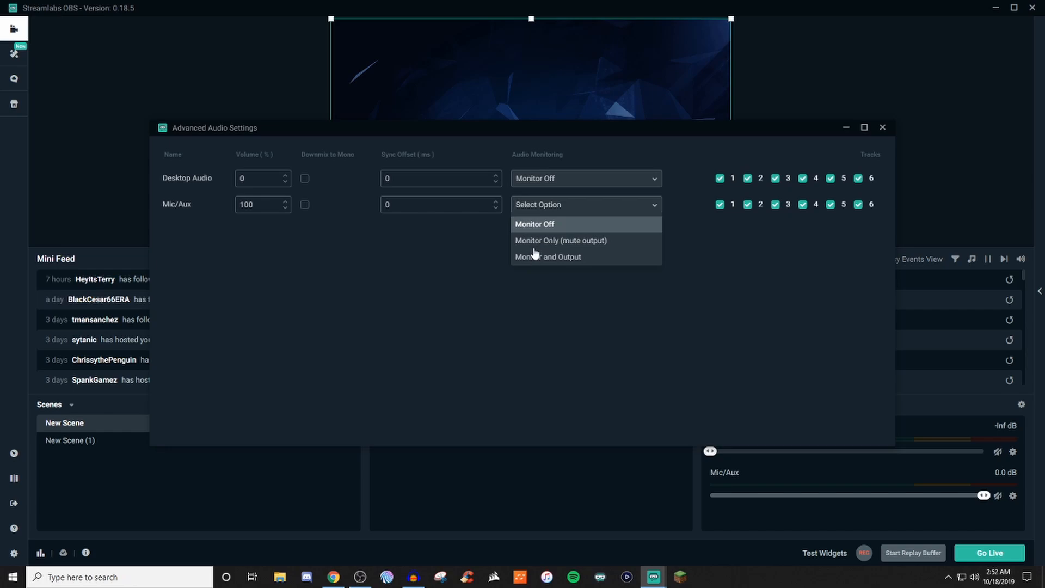
mouse_move(546, 248)
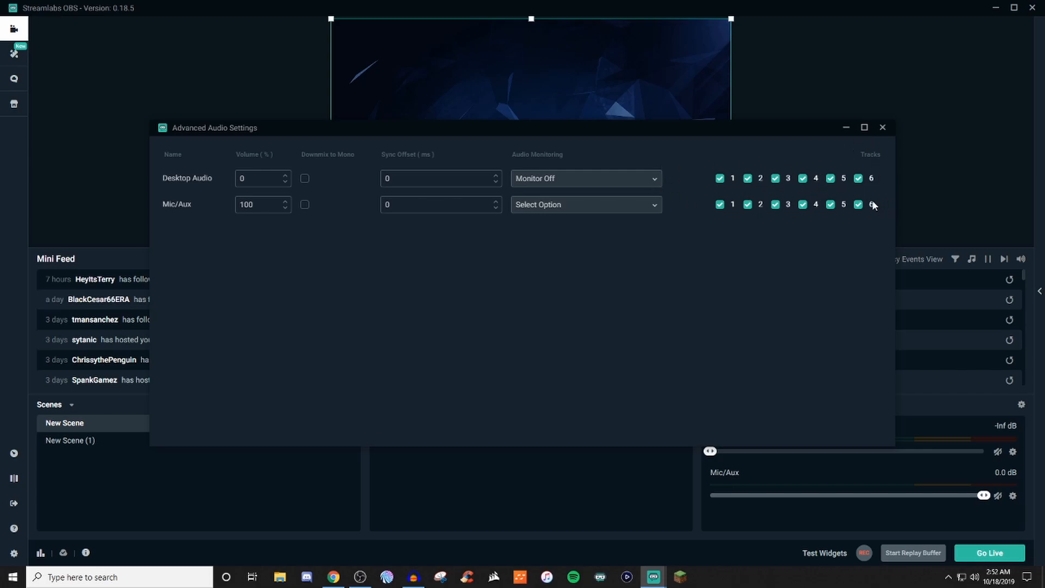
- View the Audio settings with default desktop and mic devices, then close Settings
click(882, 128)
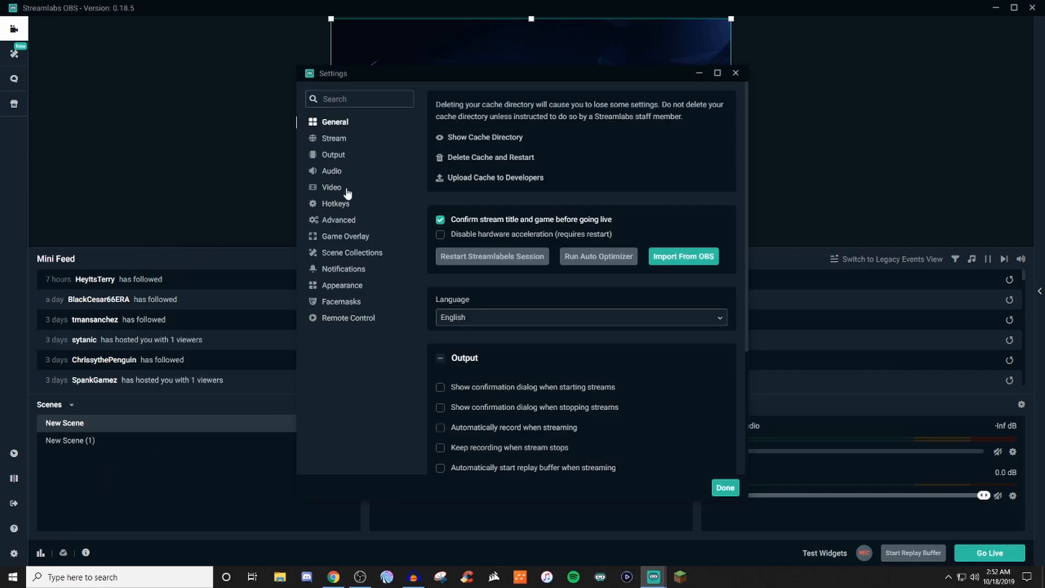
click(330, 171)
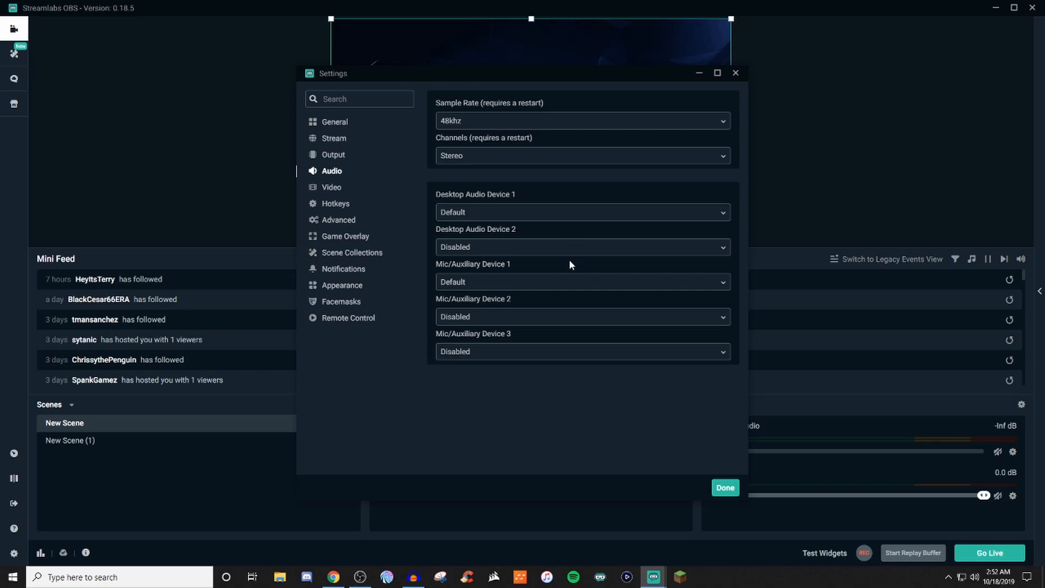
click(724, 487)
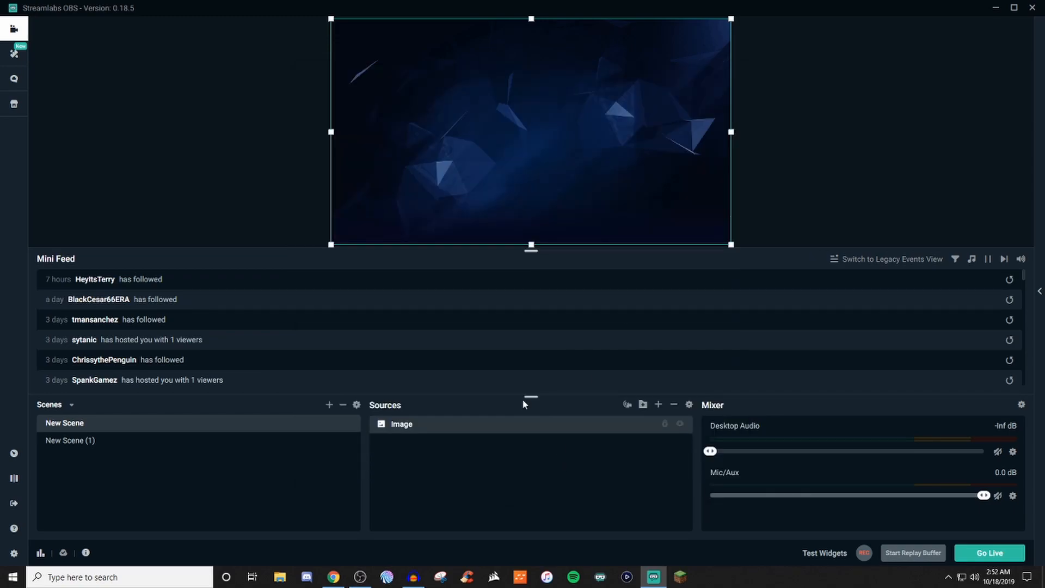
mouse_move(500, 460)
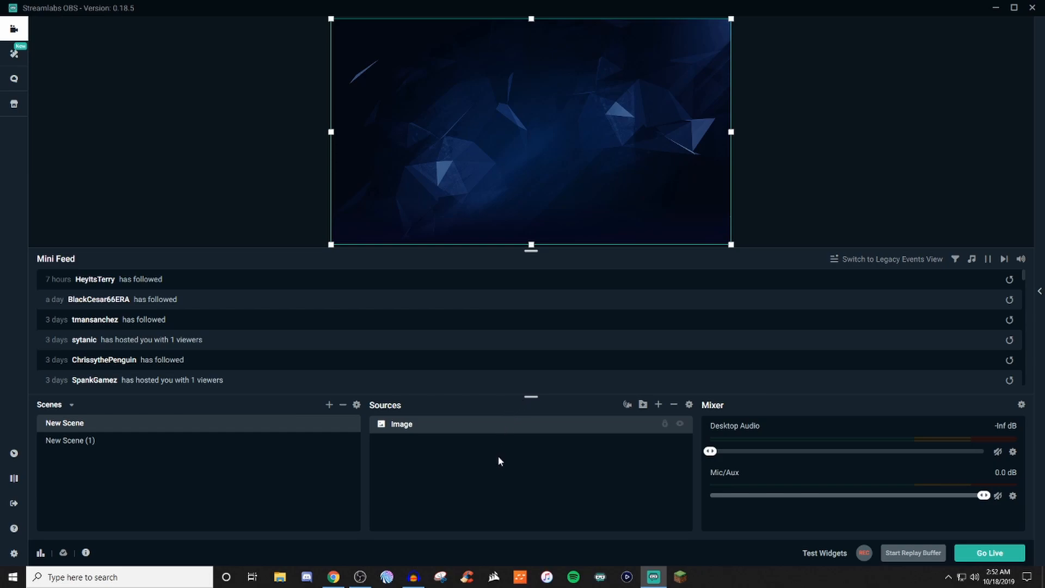
mouse_move(445, 492)
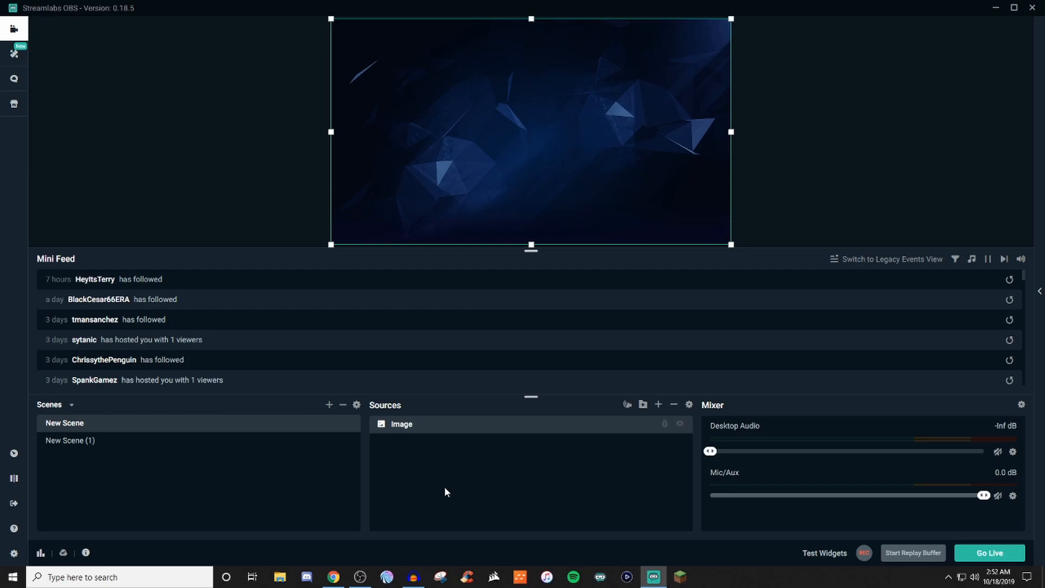
mouse_move(455, 493)
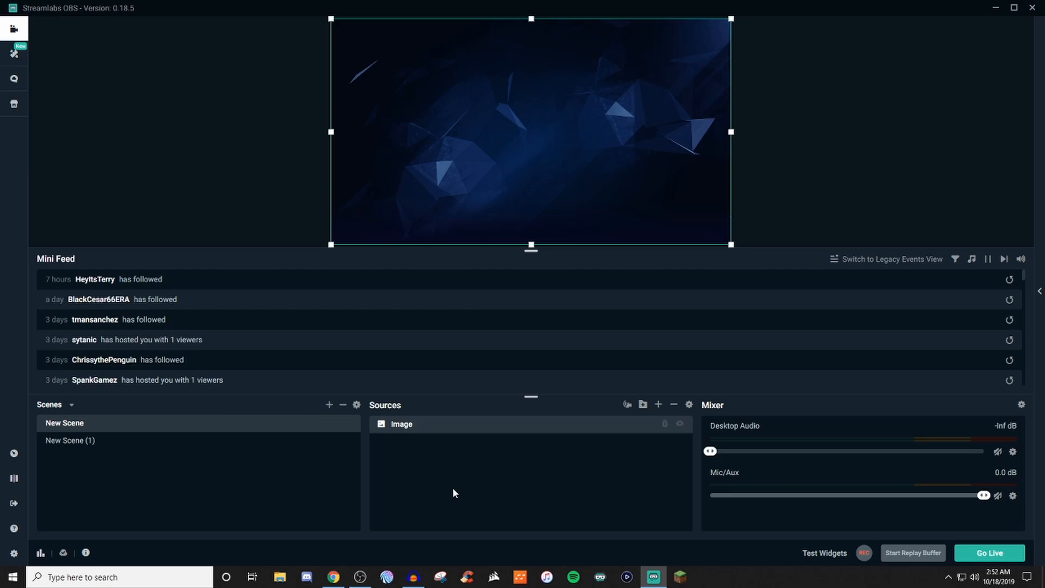
mouse_move(250, 483)
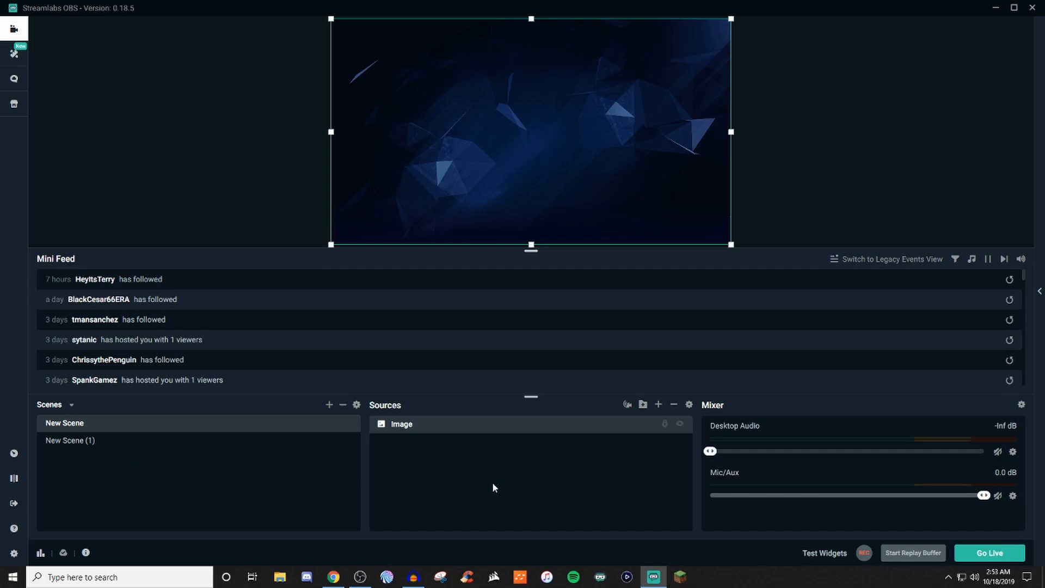
mouse_move(478, 491)
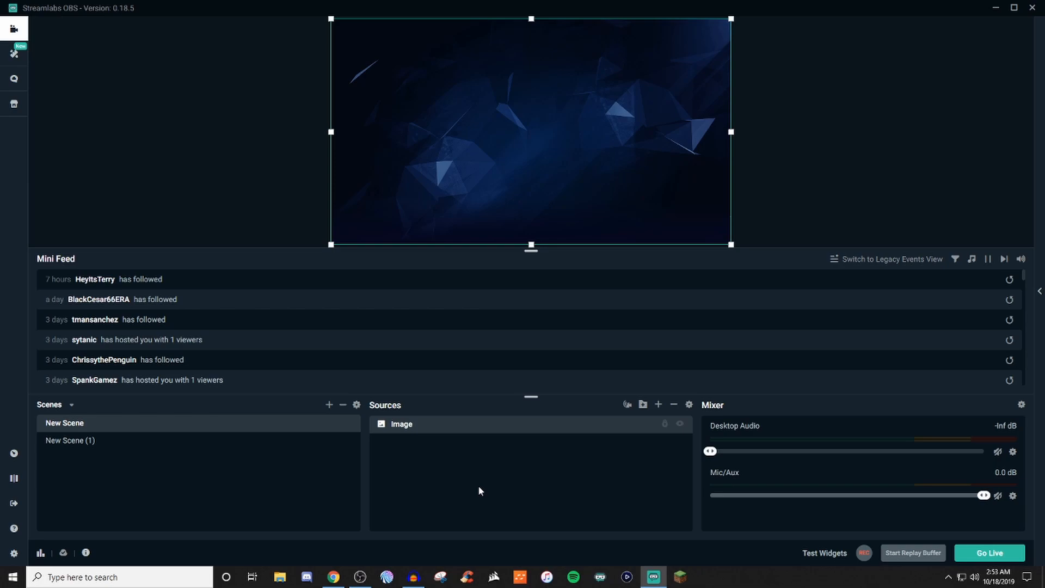
mouse_move(477, 488)
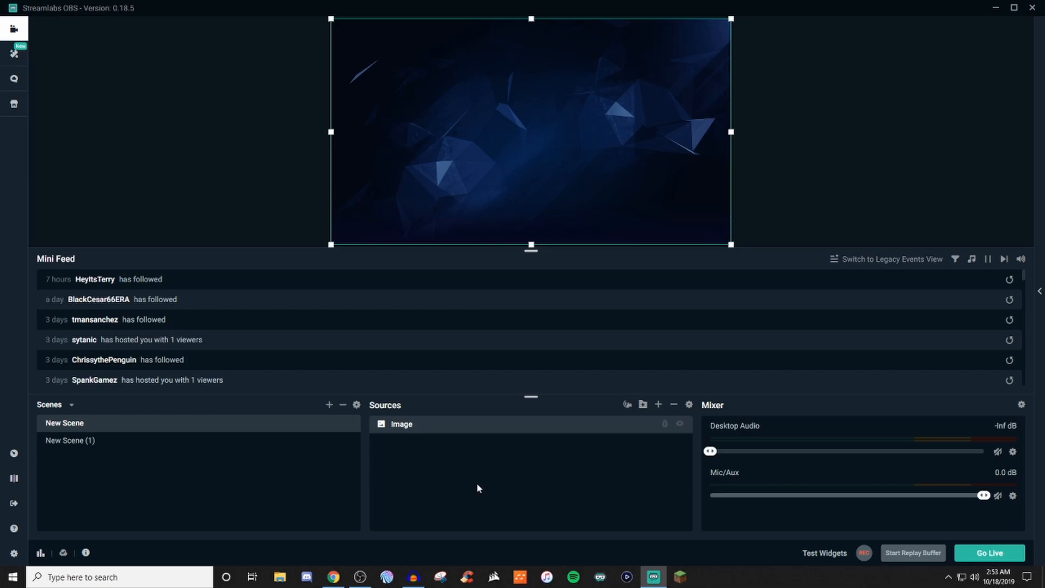
mouse_move(472, 499)
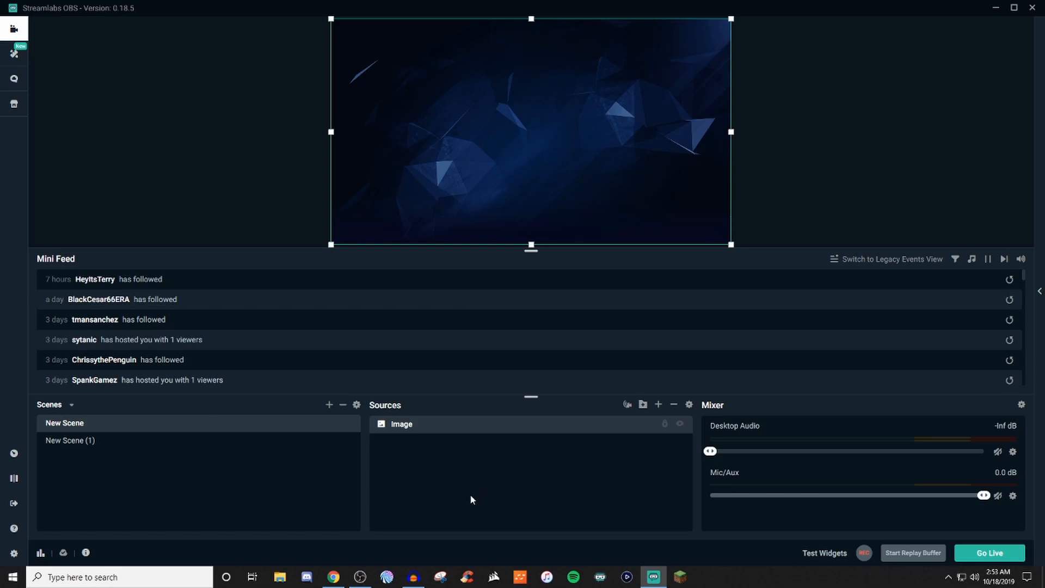
mouse_move(45, 552)
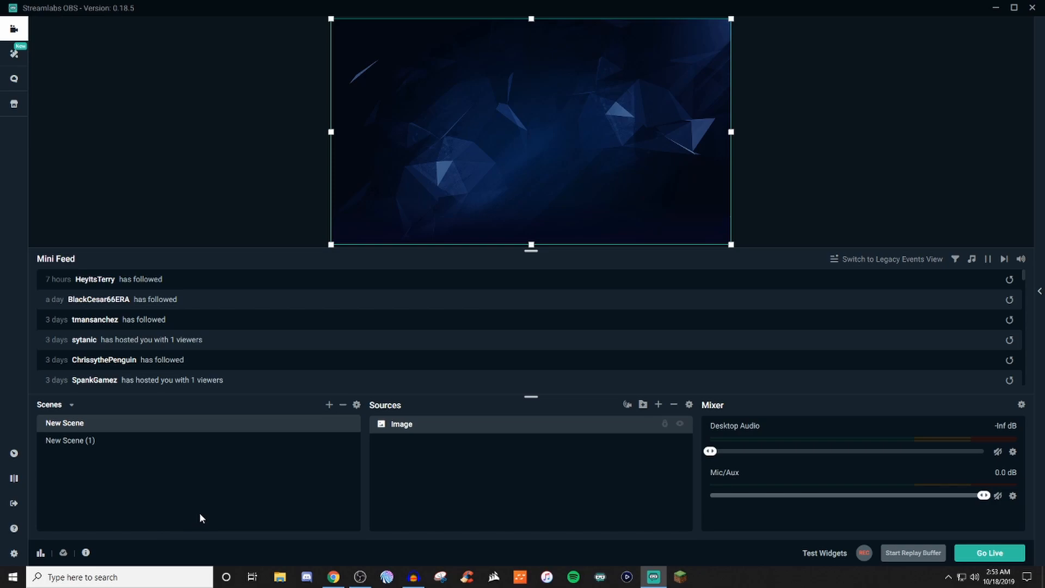
mouse_move(166, 528)
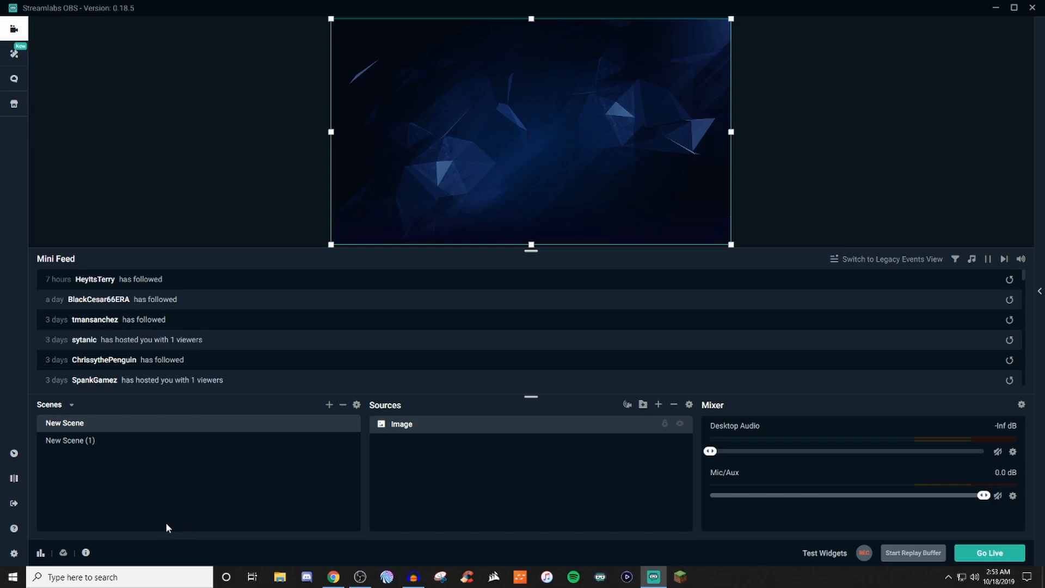
mouse_move(63, 553)
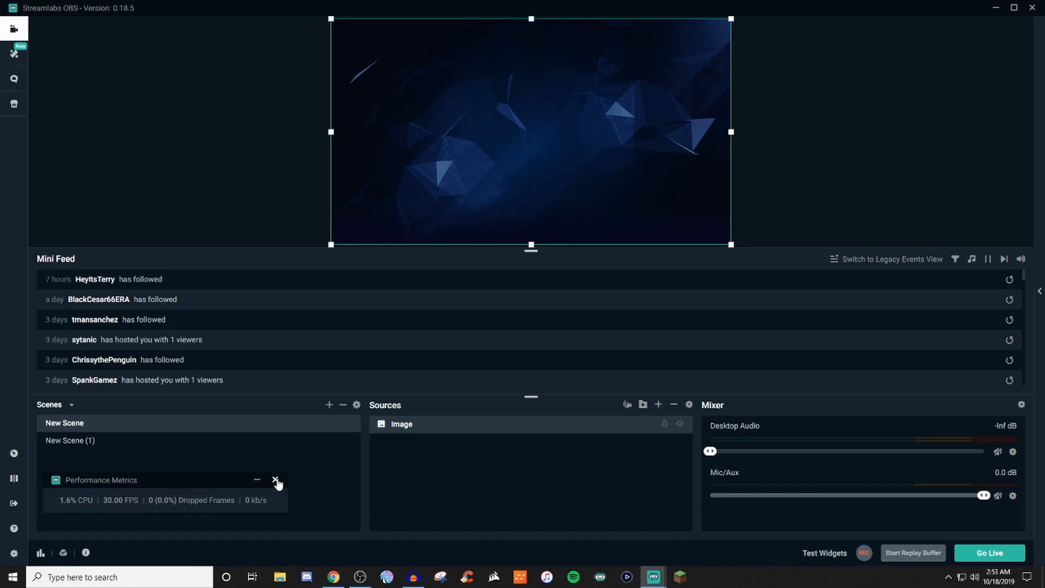
click(273, 480)
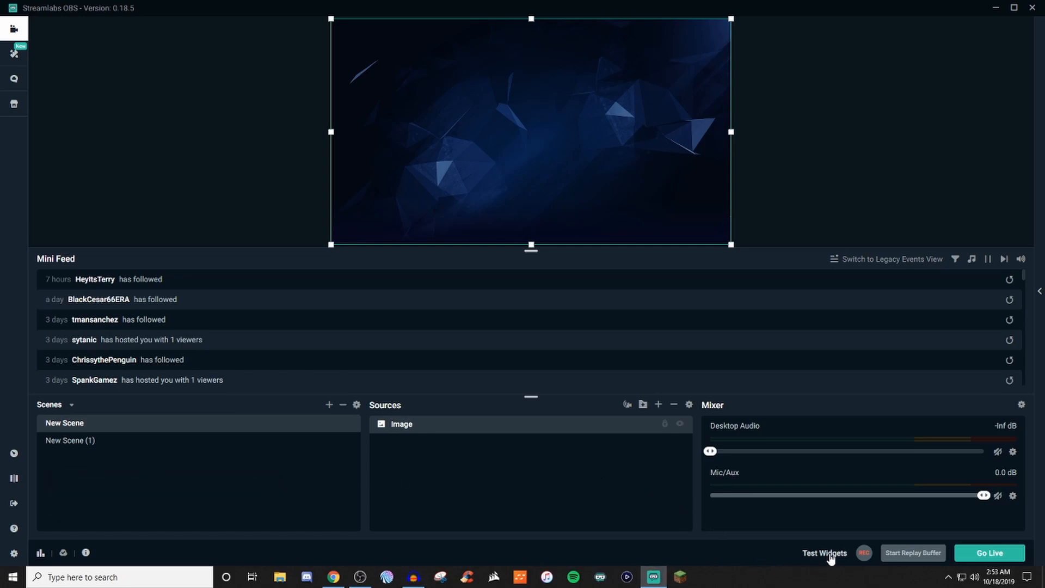
click(826, 553)
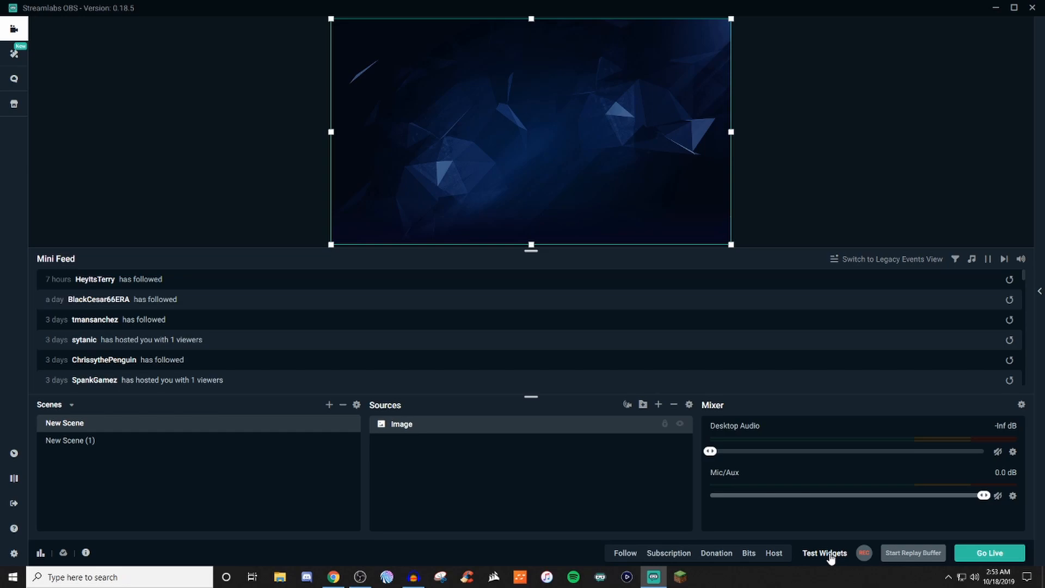
mouse_move(575, 127)
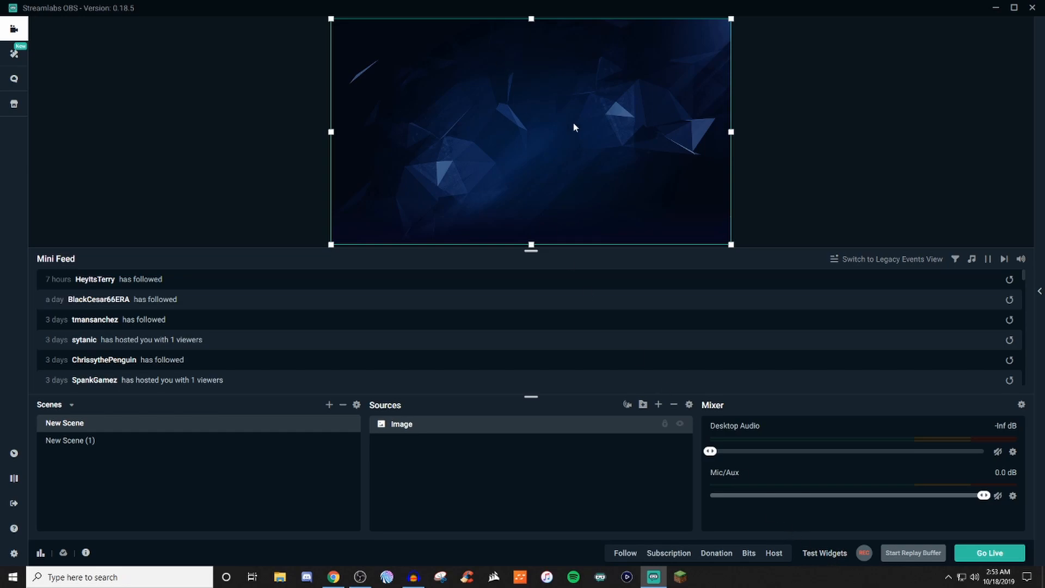
mouse_move(826, 560)
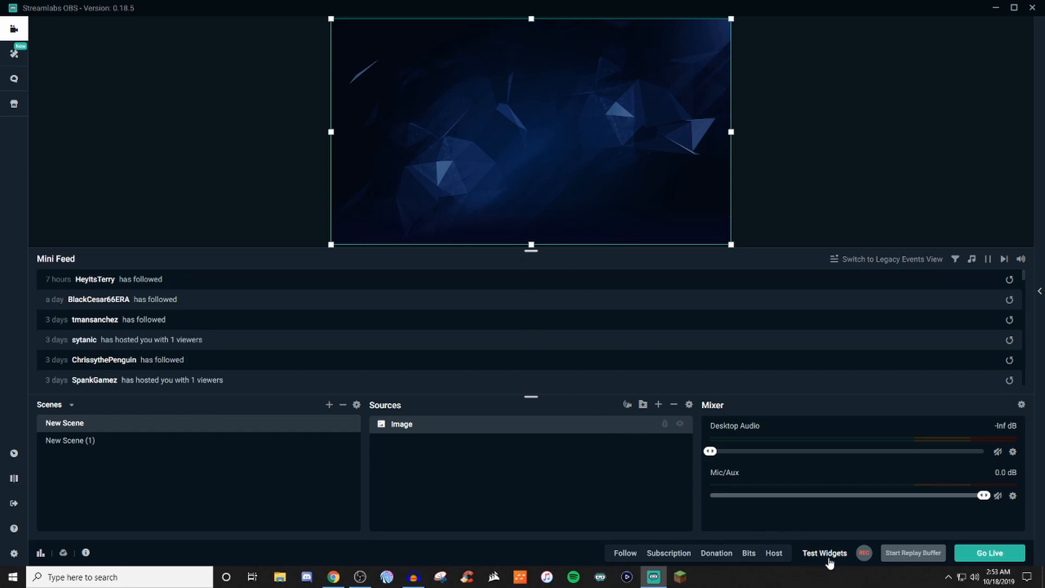
mouse_move(829, 559)
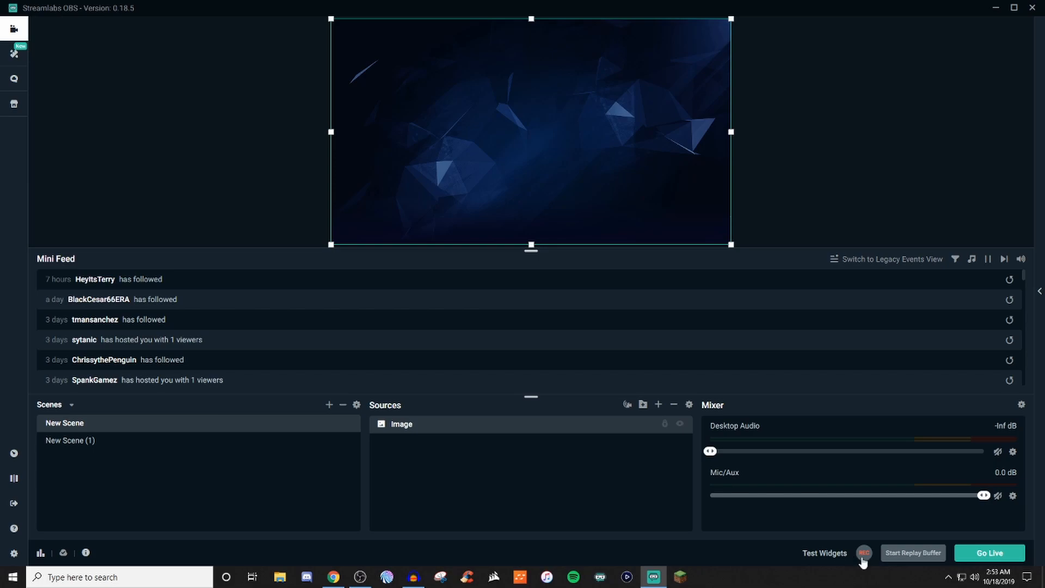
mouse_move(912, 552)
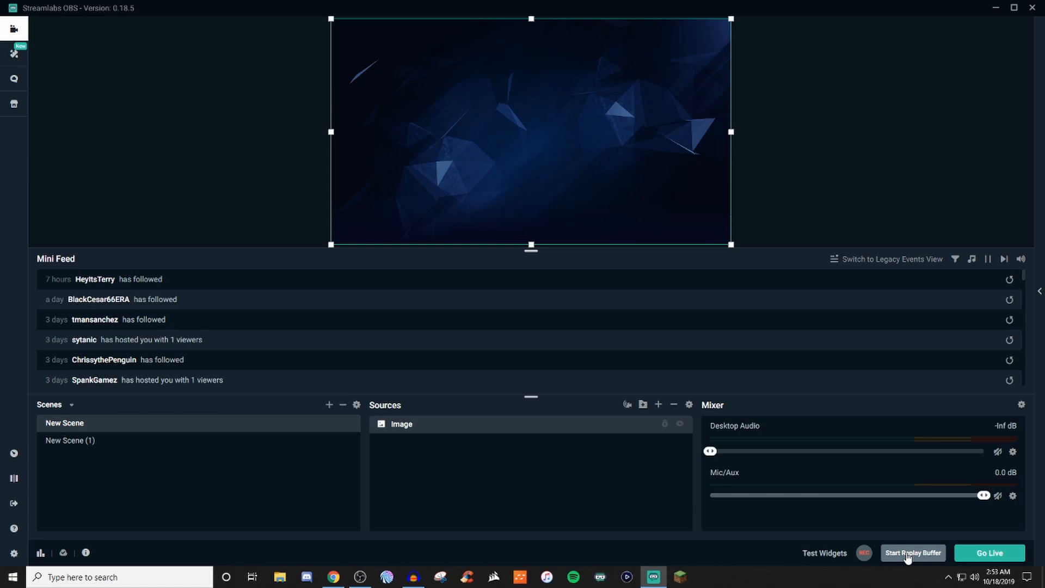
mouse_move(798, 525)
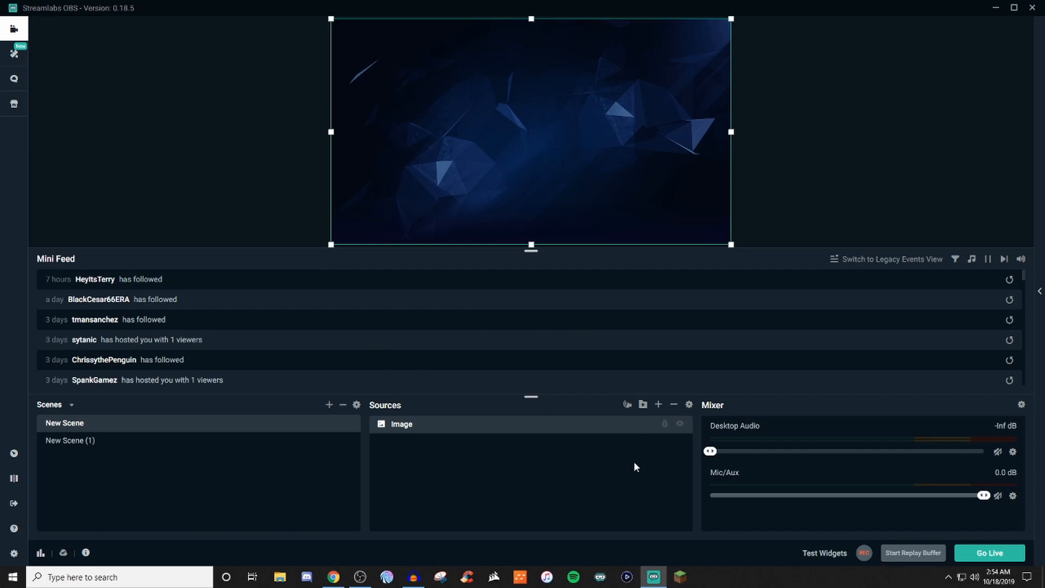
mouse_move(887, 533)
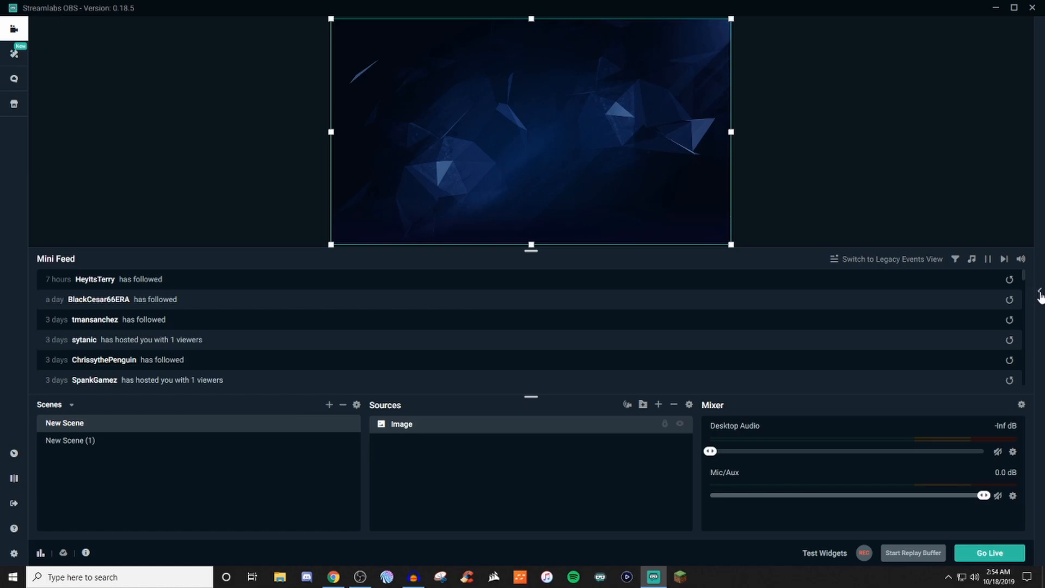
mouse_move(1038, 320)
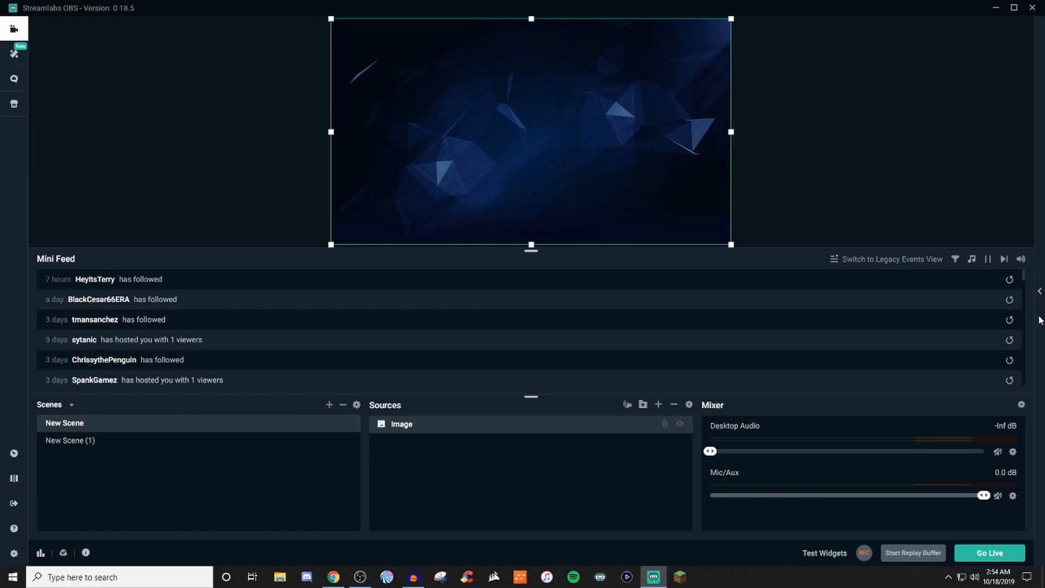
mouse_move(496, 499)
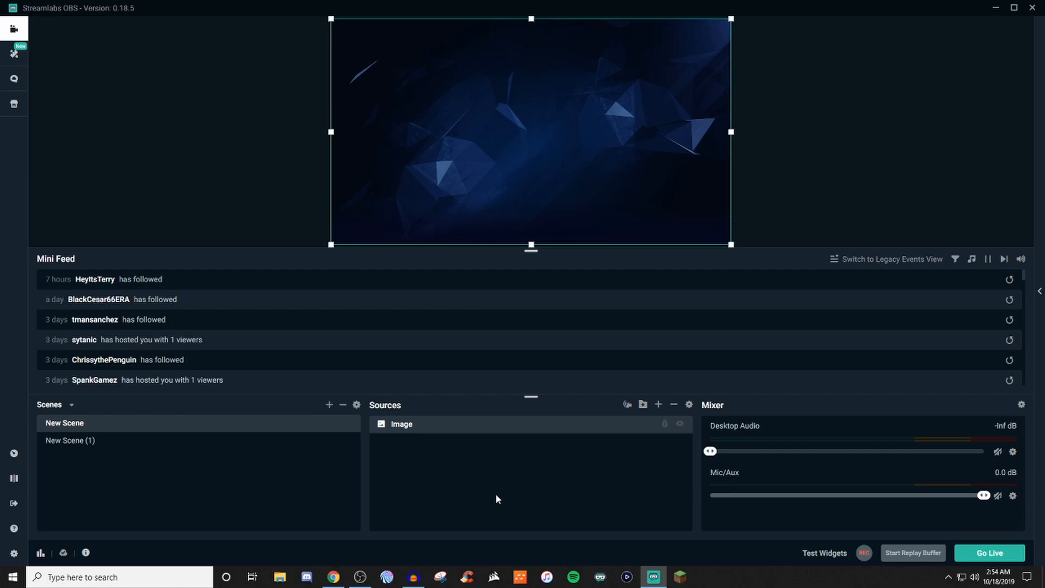
mouse_move(486, 489)
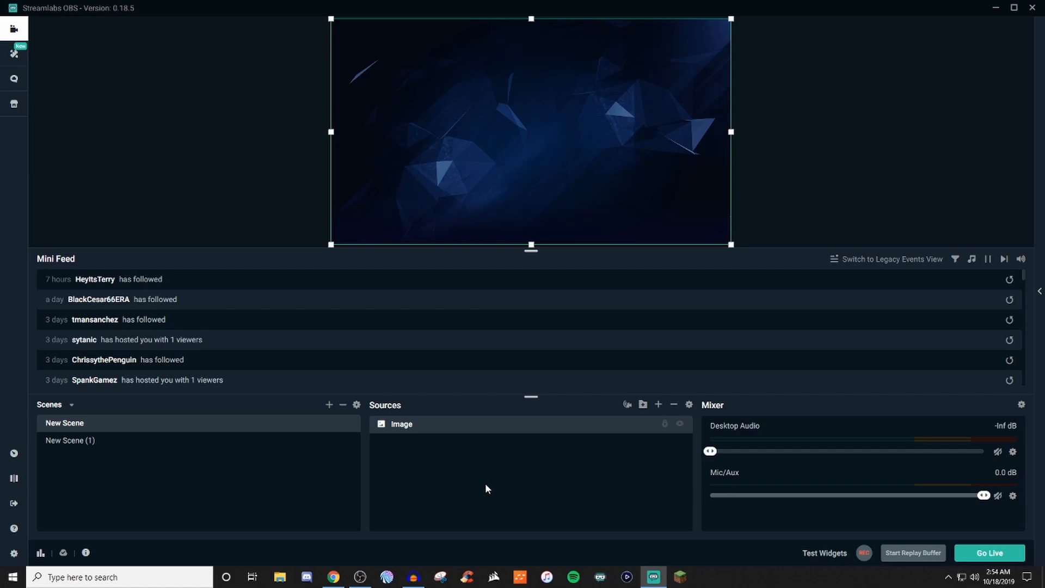